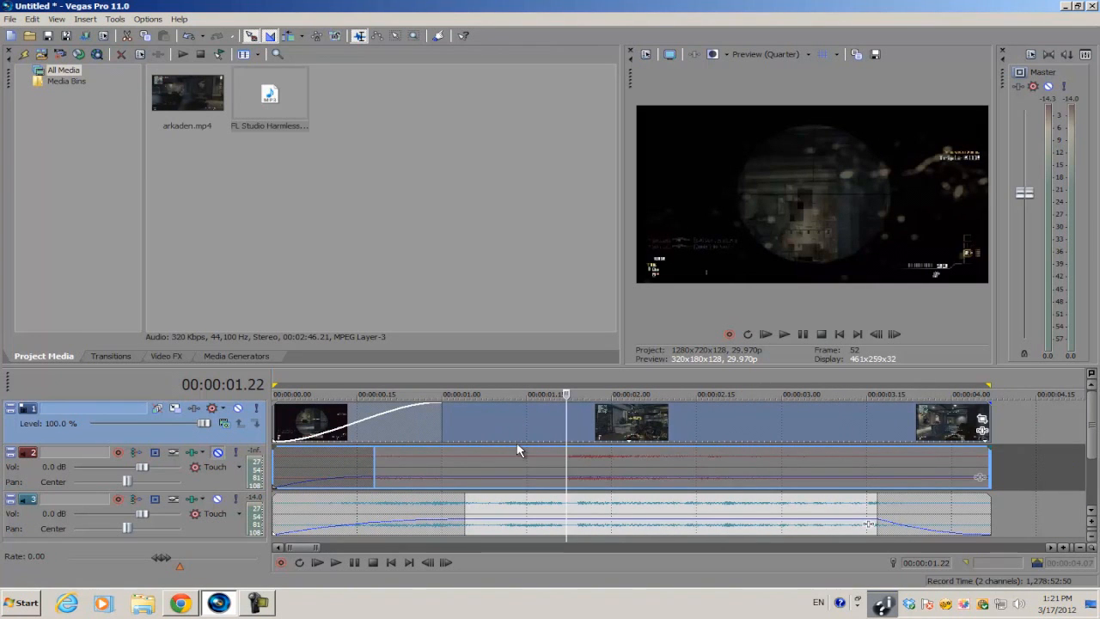
pyautogui.moveTo(550, 427)
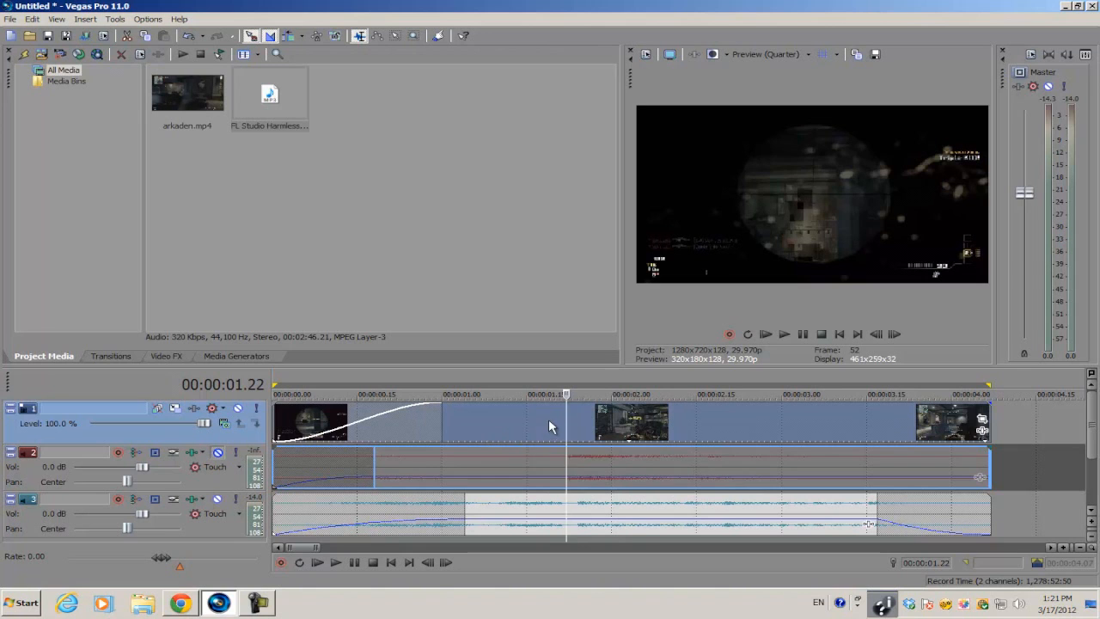
pyautogui.moveTo(535, 447)
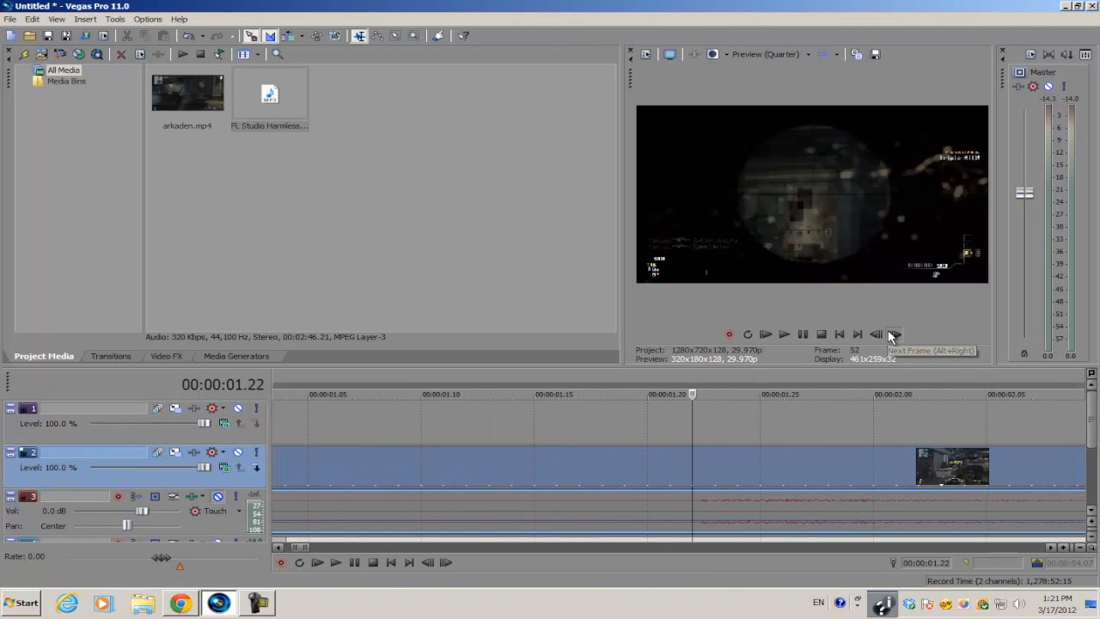
# Advance the playhead one frame toward the 00:00:01.24 split point
pyautogui.click(895, 335)
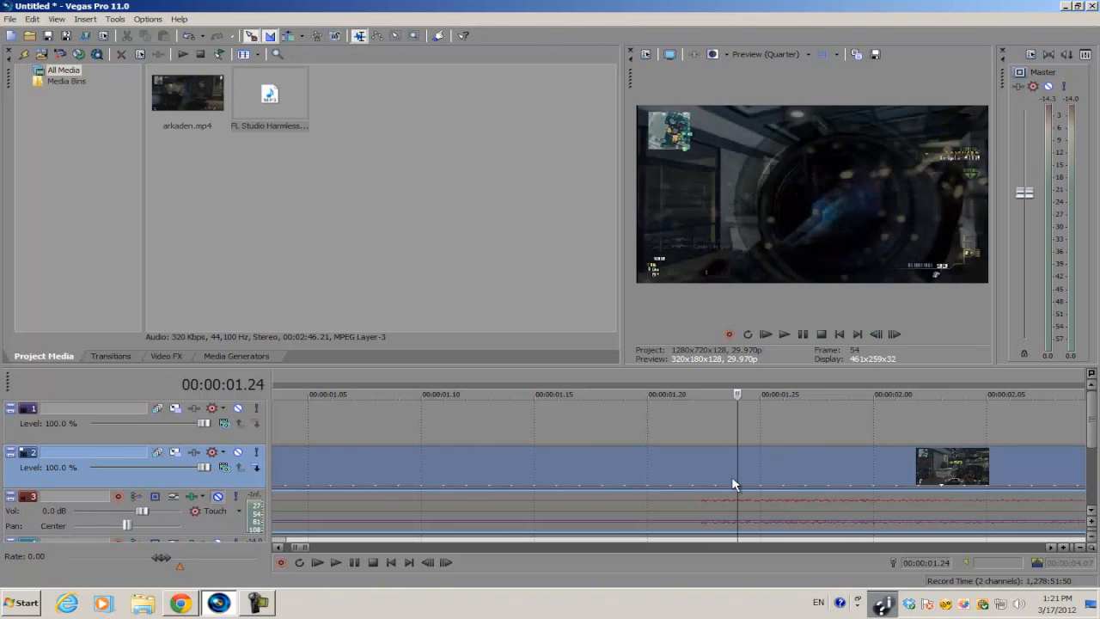
pyautogui.moveTo(745, 475)
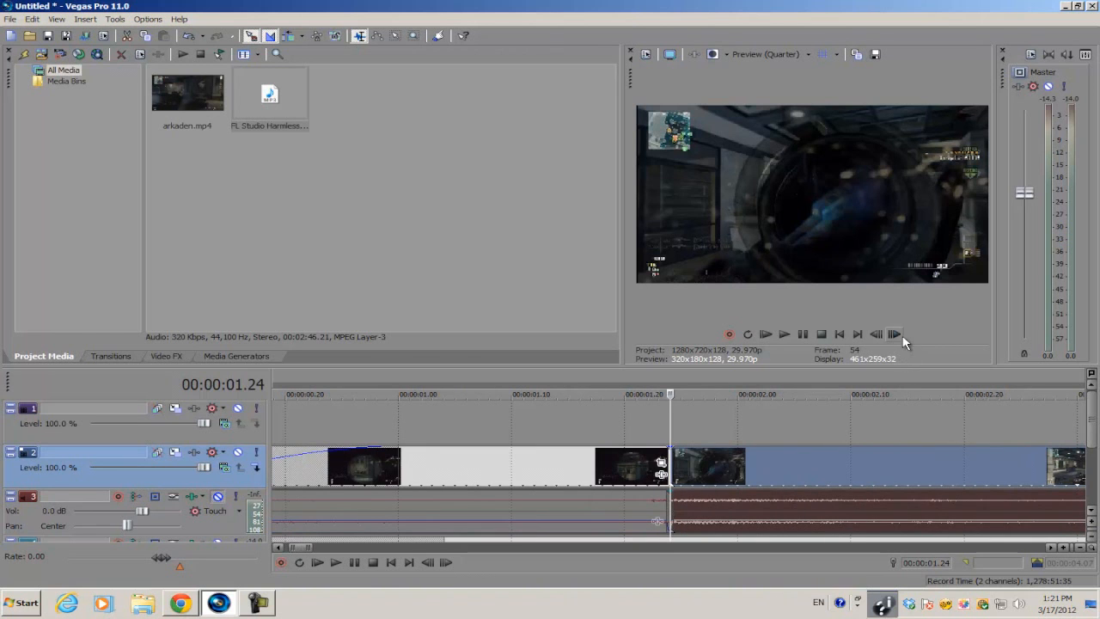
# Step frame by frame to 00:00:02.08 for the second split
pyautogui.click(894, 335)
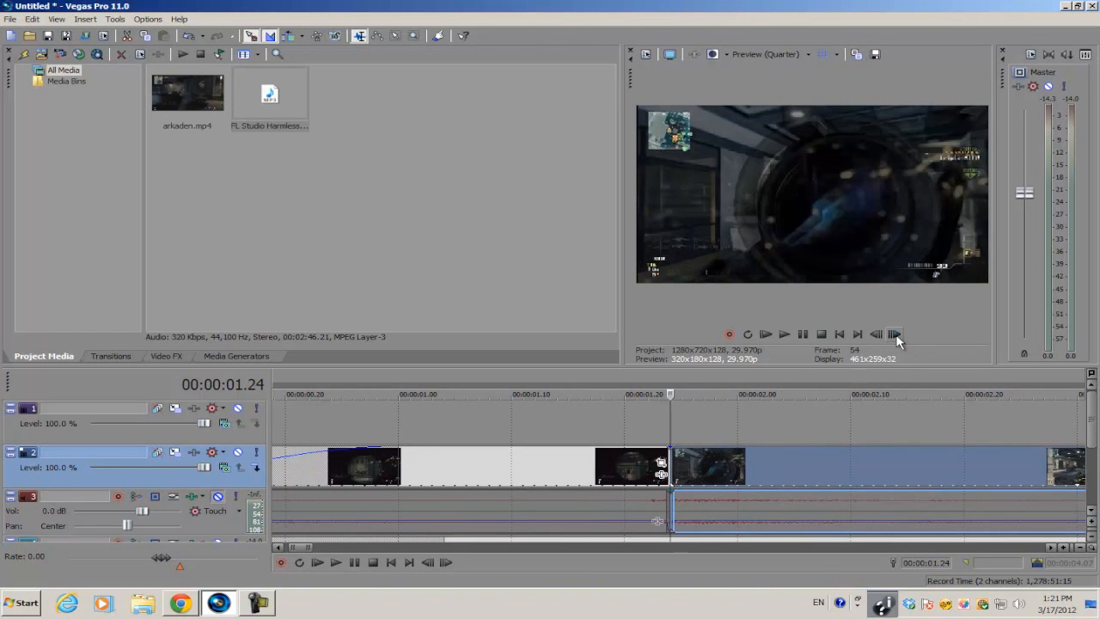
pyautogui.moveTo(894, 334)
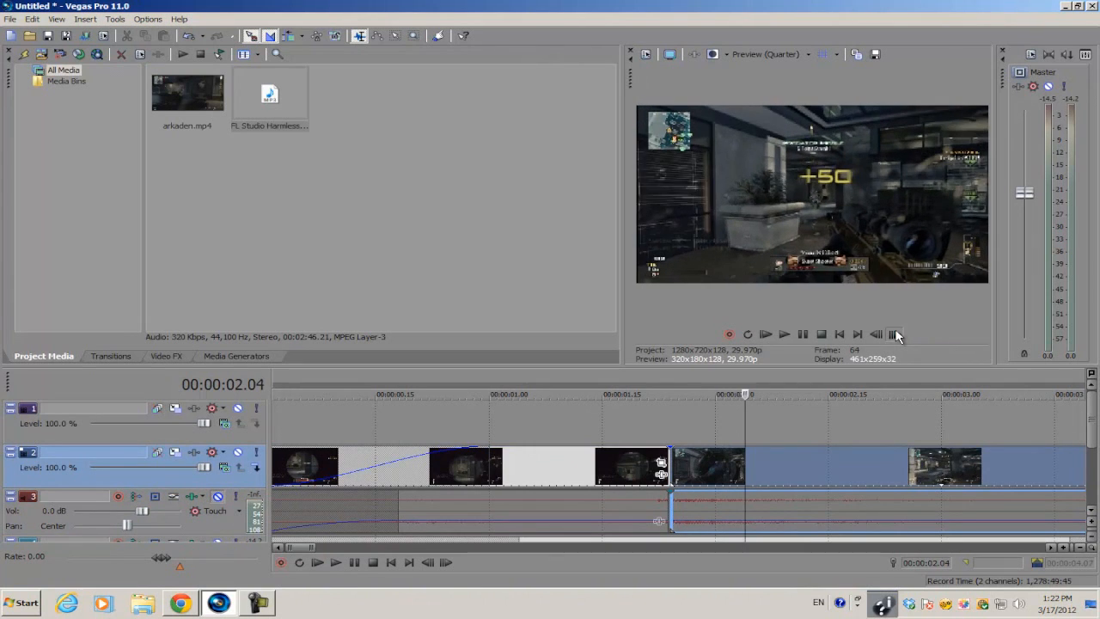
pyautogui.click(897, 335)
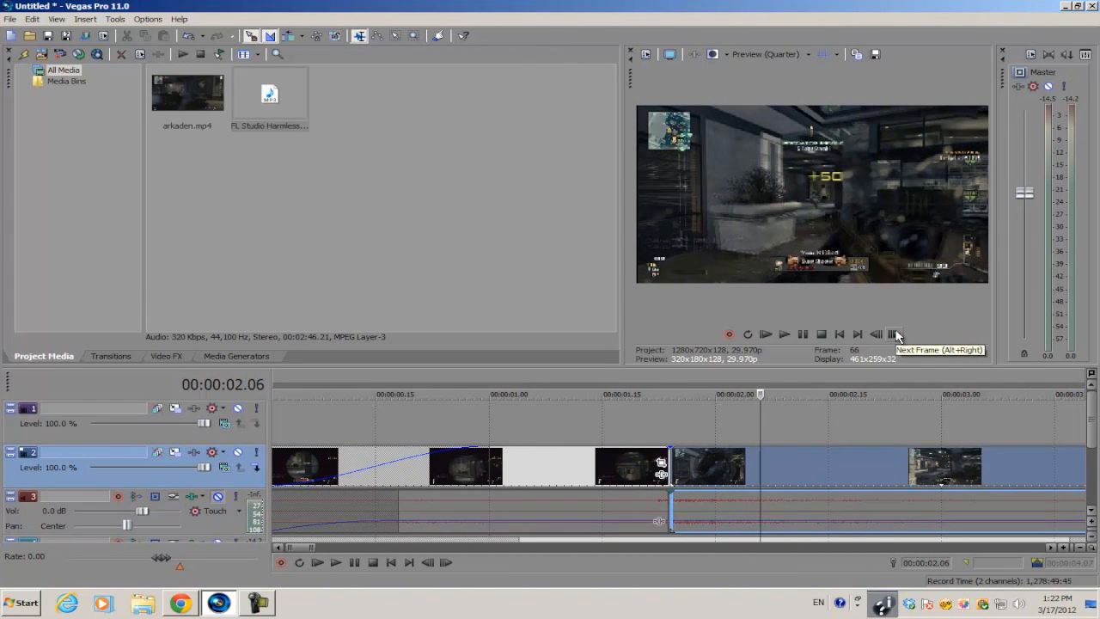
pyautogui.click(894, 334)
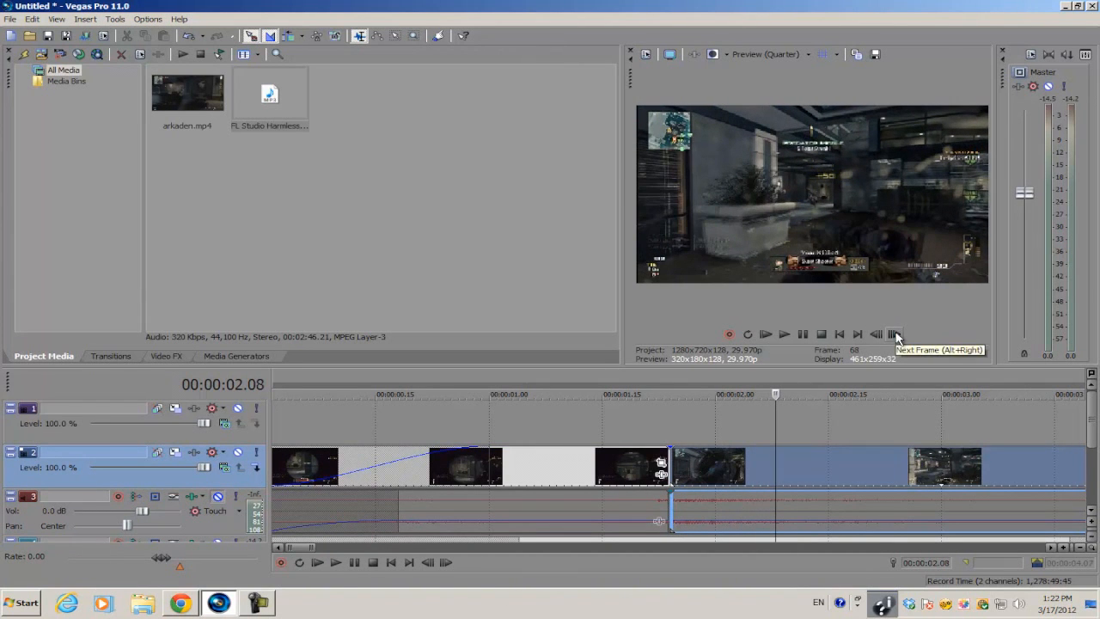
pyautogui.moveTo(773, 465)
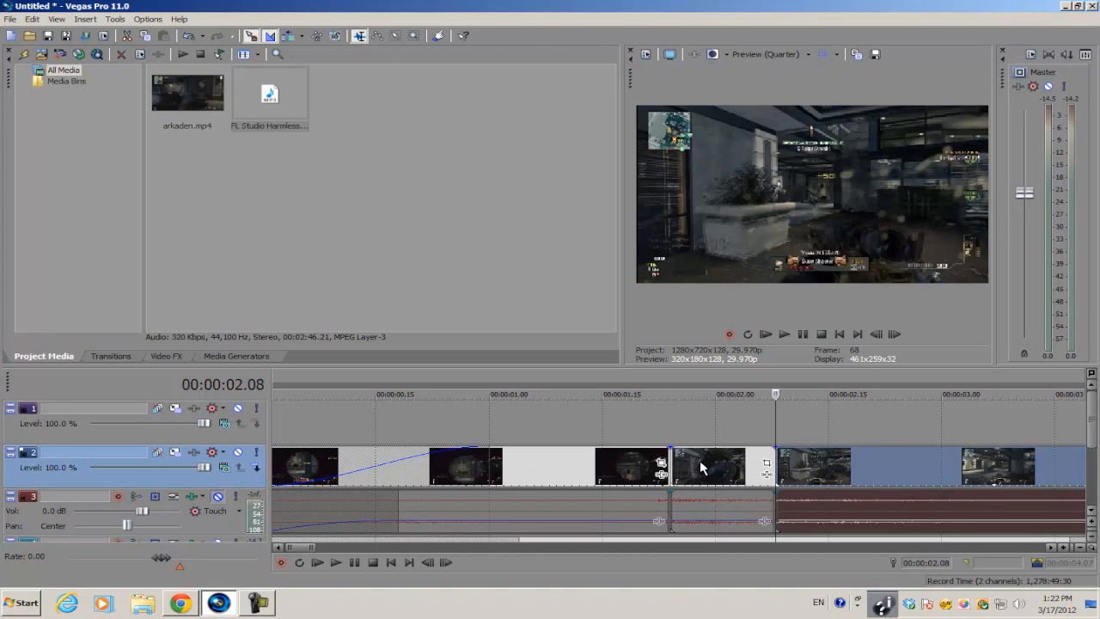
# Copy the short gameplay piece and align the pasted copy directly above it on track 1
pyautogui.click(720, 466)
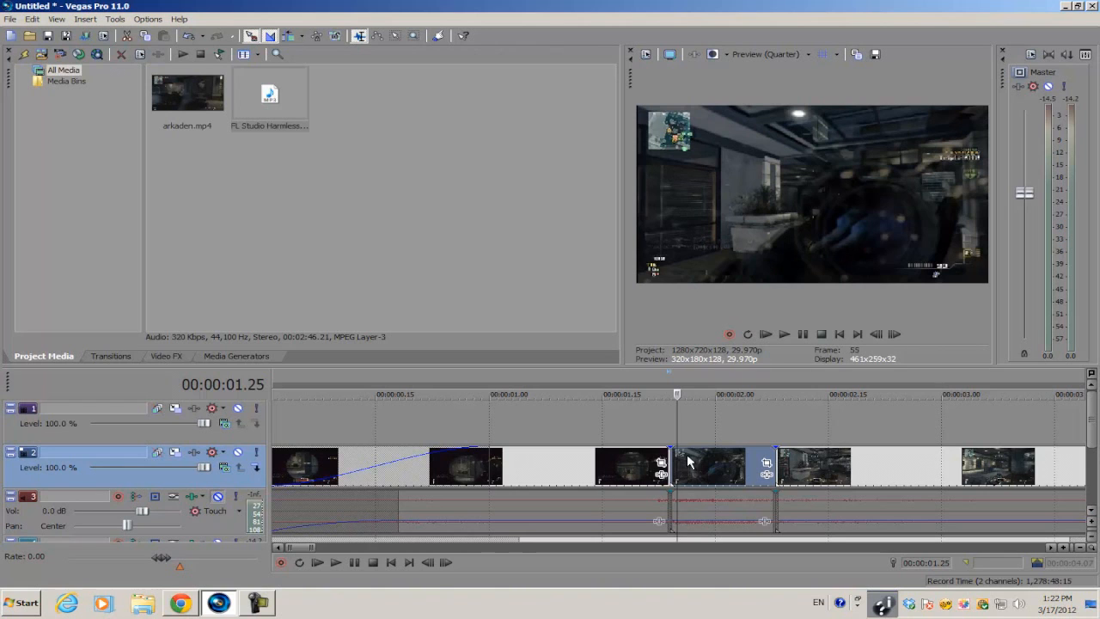
pyautogui.moveTo(720, 464)
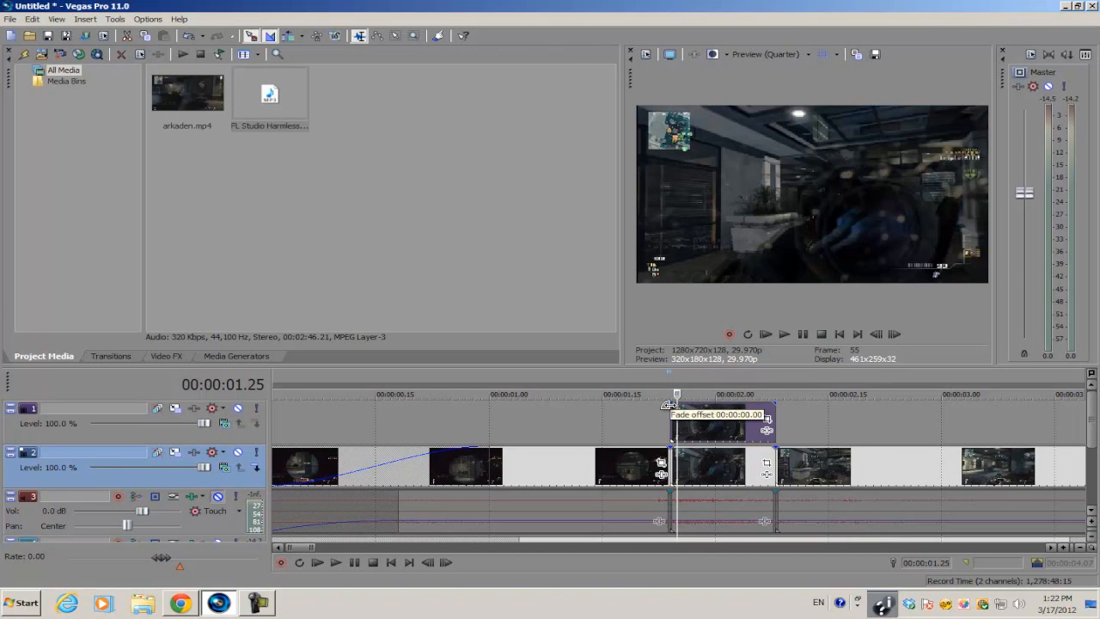
pyautogui.moveTo(670, 404); pyautogui.dragTo(769, 404)
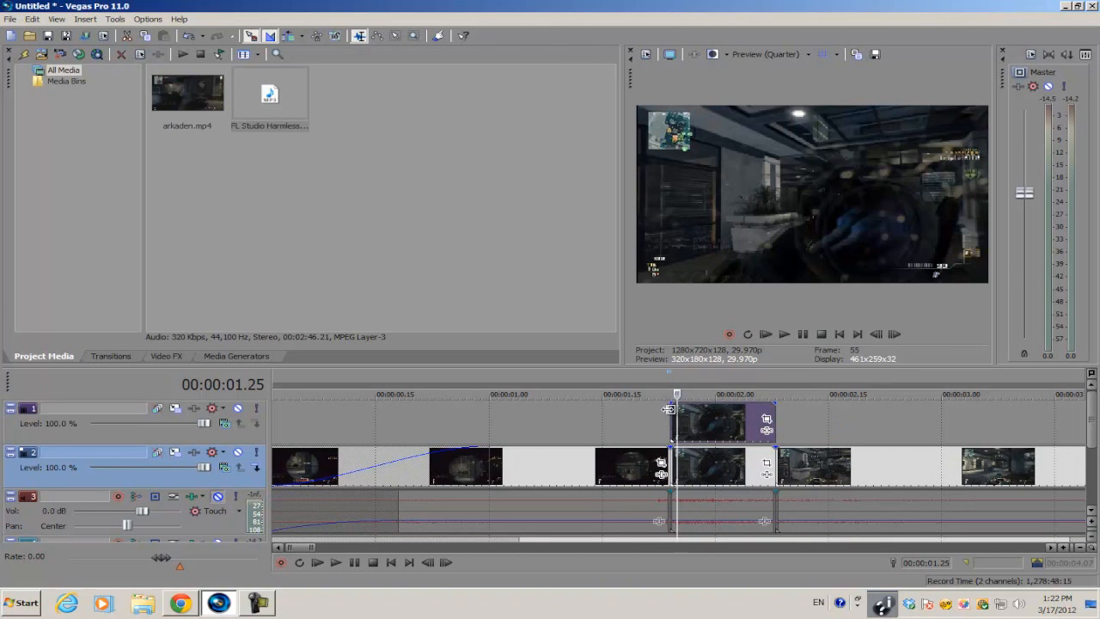
pyautogui.moveTo(670, 409)
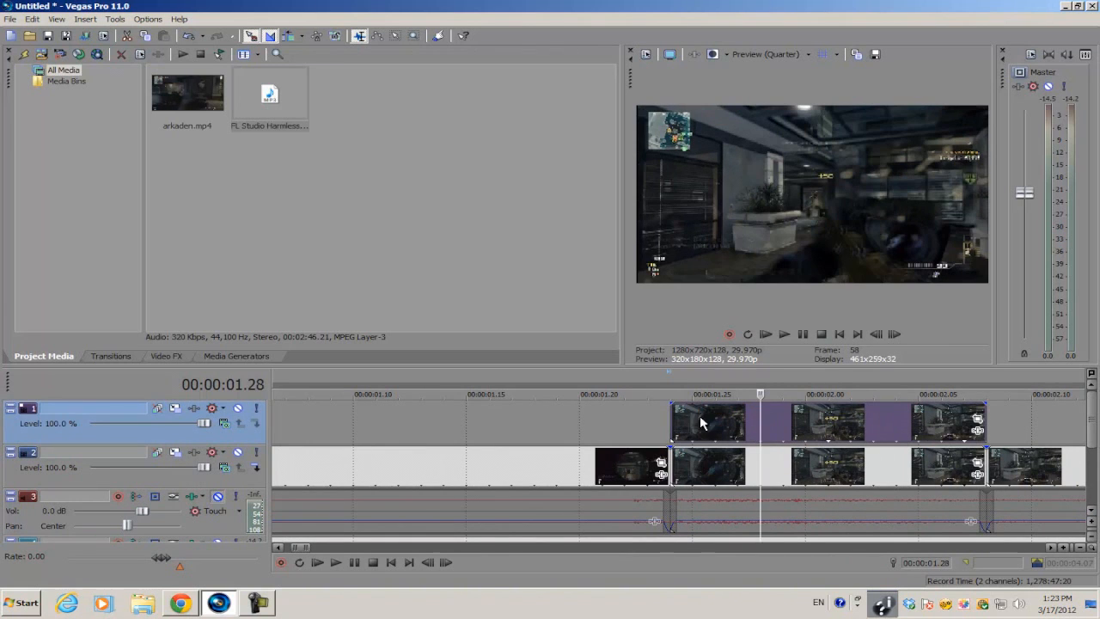
pyautogui.moveTo(722, 428)
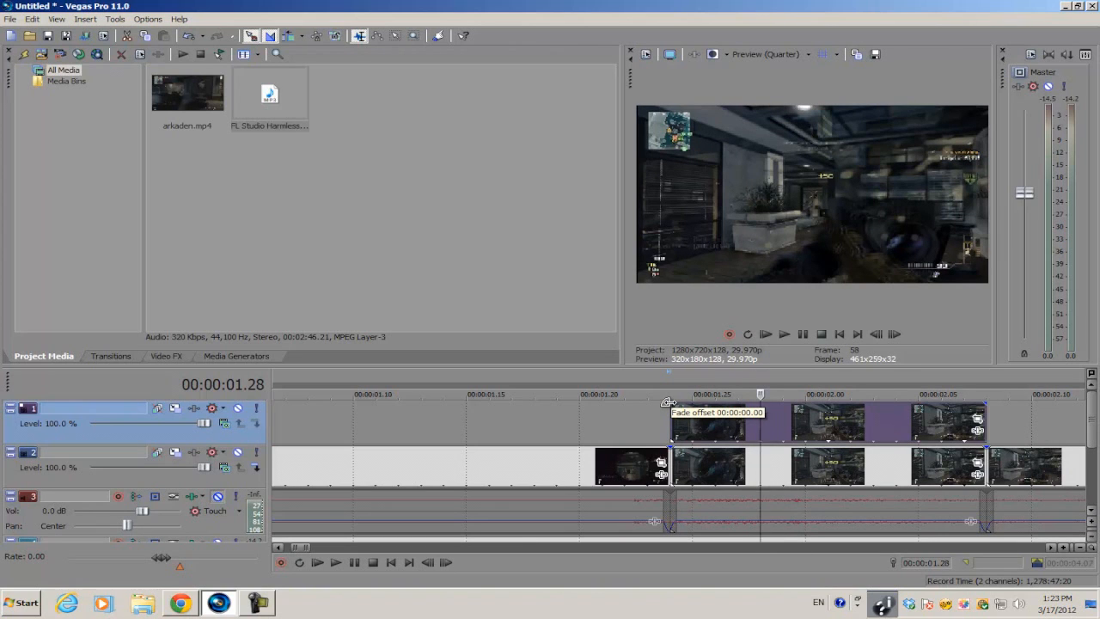
# Drag a long fade-in across most of the track 1 copy and preview it frame by frame
pyautogui.moveTo(668, 402); pyautogui.dragTo(937, 431)
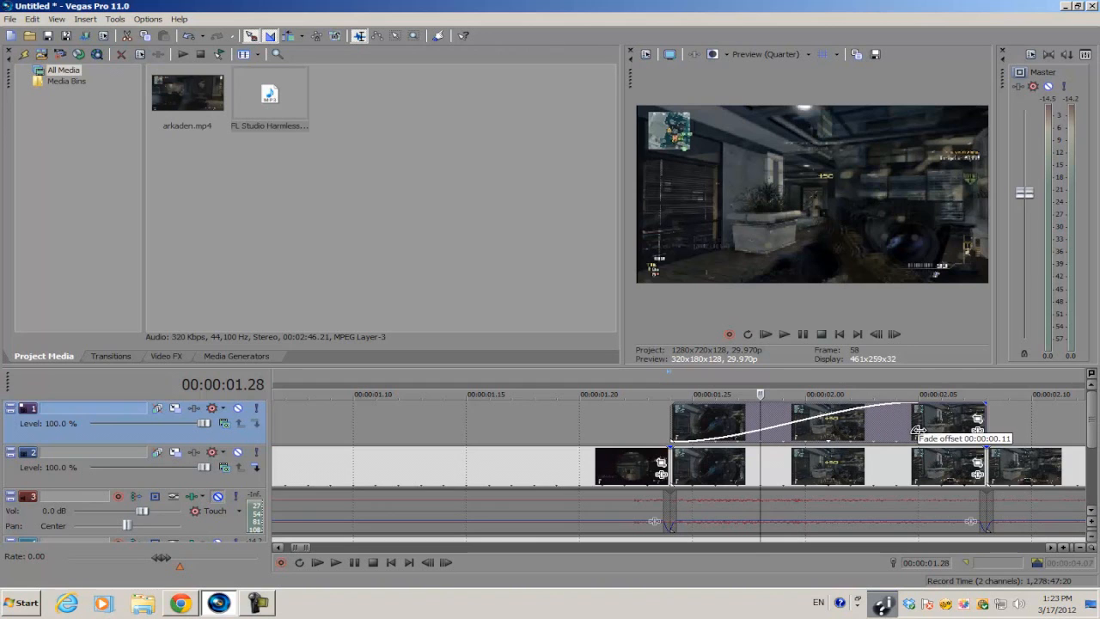
pyautogui.moveTo(915, 430); pyautogui.dragTo(812, 430)
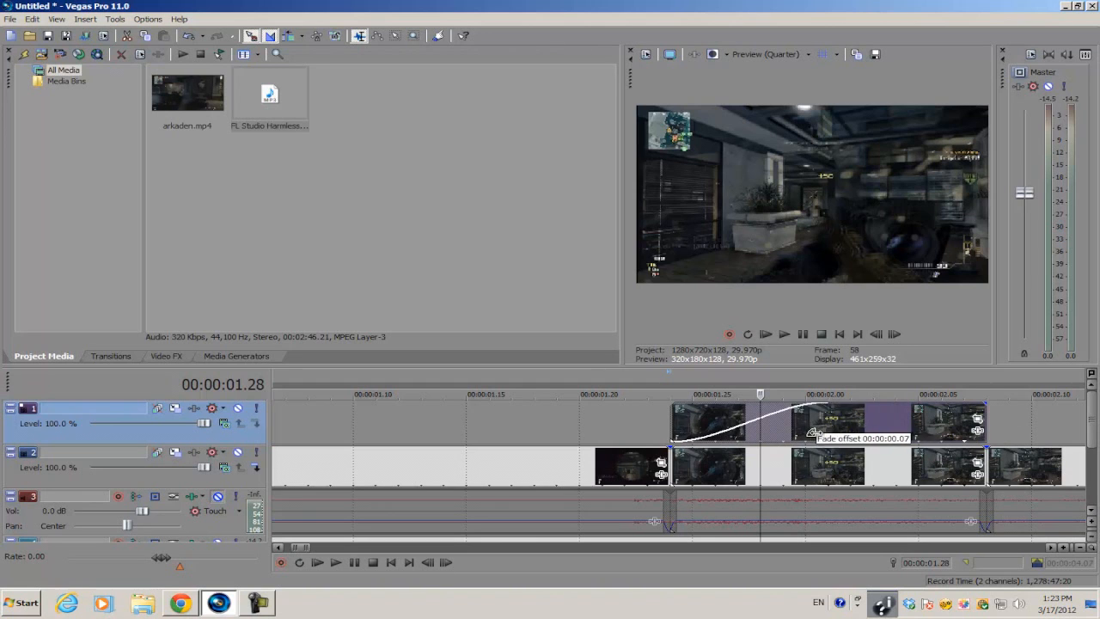
pyautogui.moveTo(812, 430); pyautogui.dragTo(918, 428)
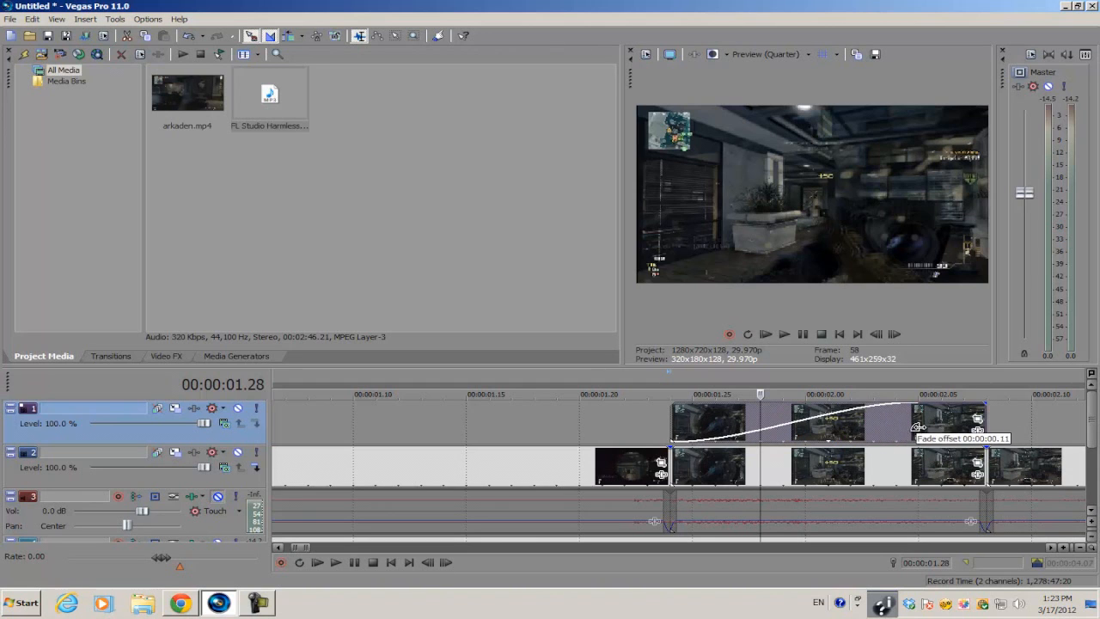
pyautogui.moveTo(919, 428); pyautogui.dragTo(945, 424)
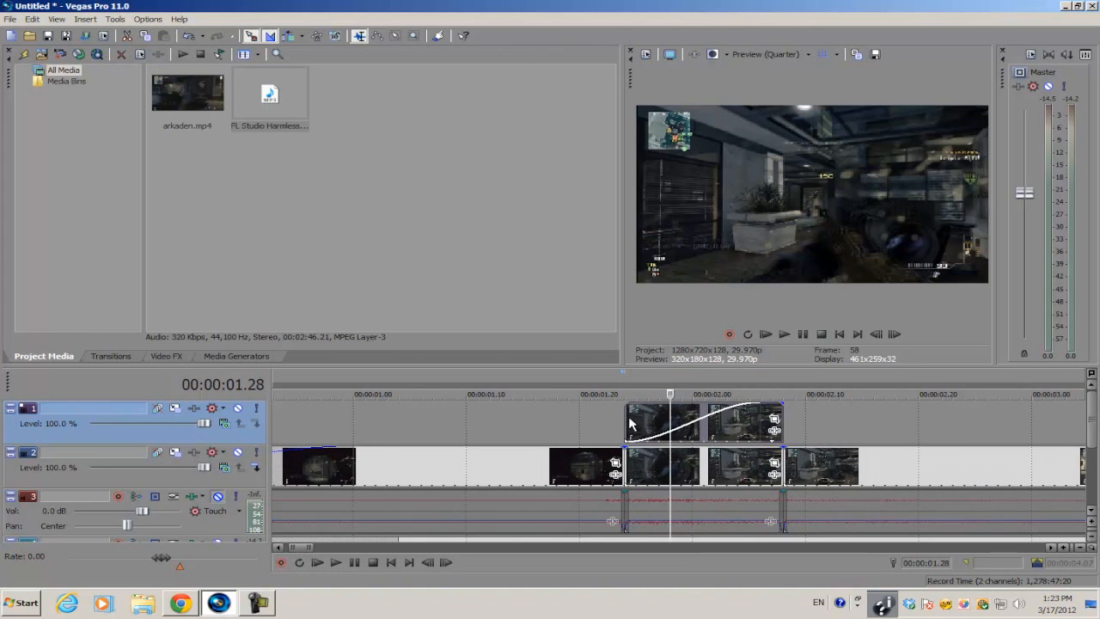
pyautogui.click(876, 335)
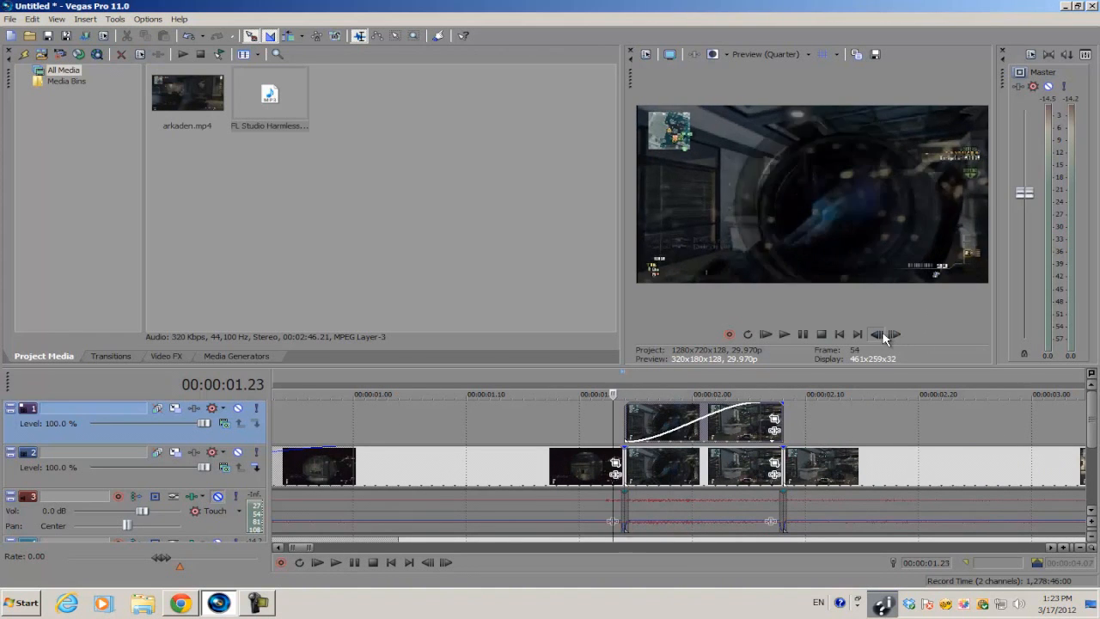
pyautogui.click(893, 334)
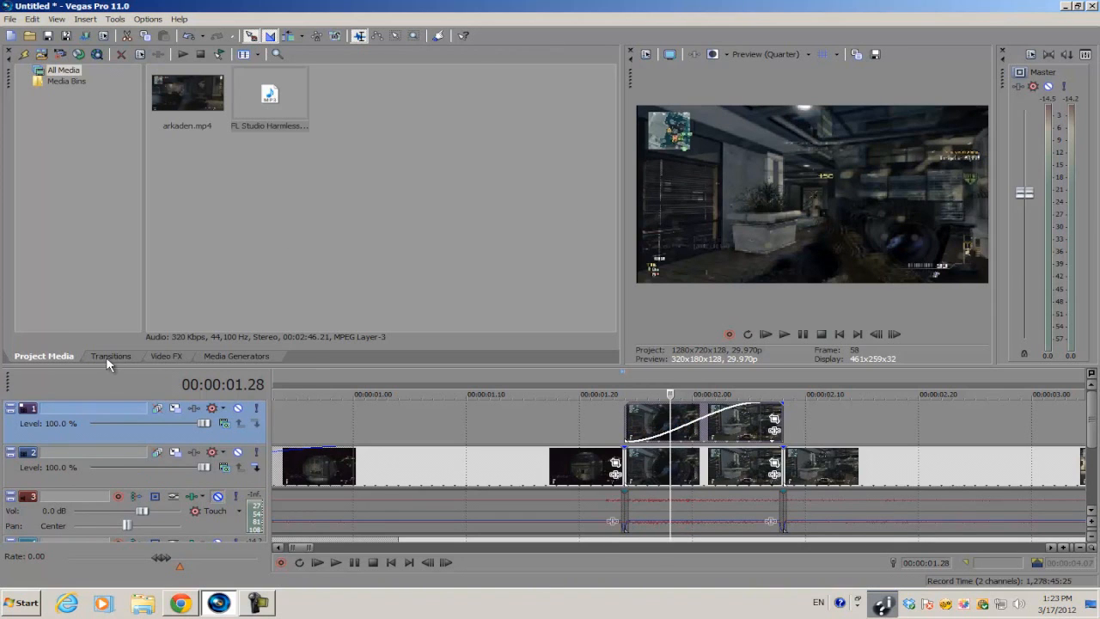
# Apply the Iris 'Circle, Out, White Border' transition preset to the track 1 copy
pyautogui.click(111, 356)
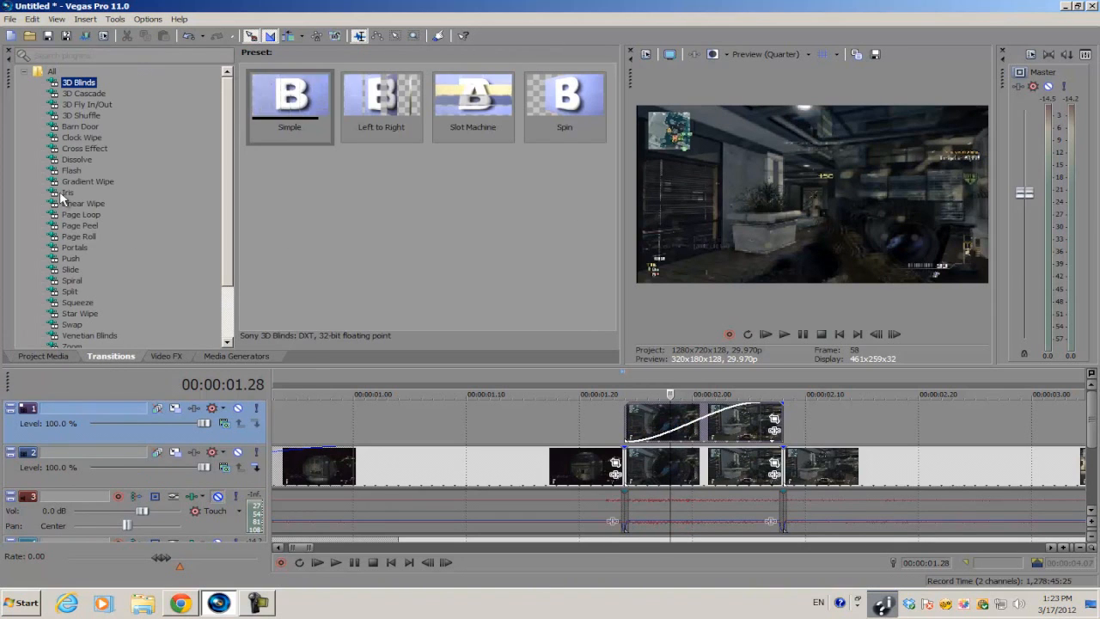
pyautogui.click(66, 192)
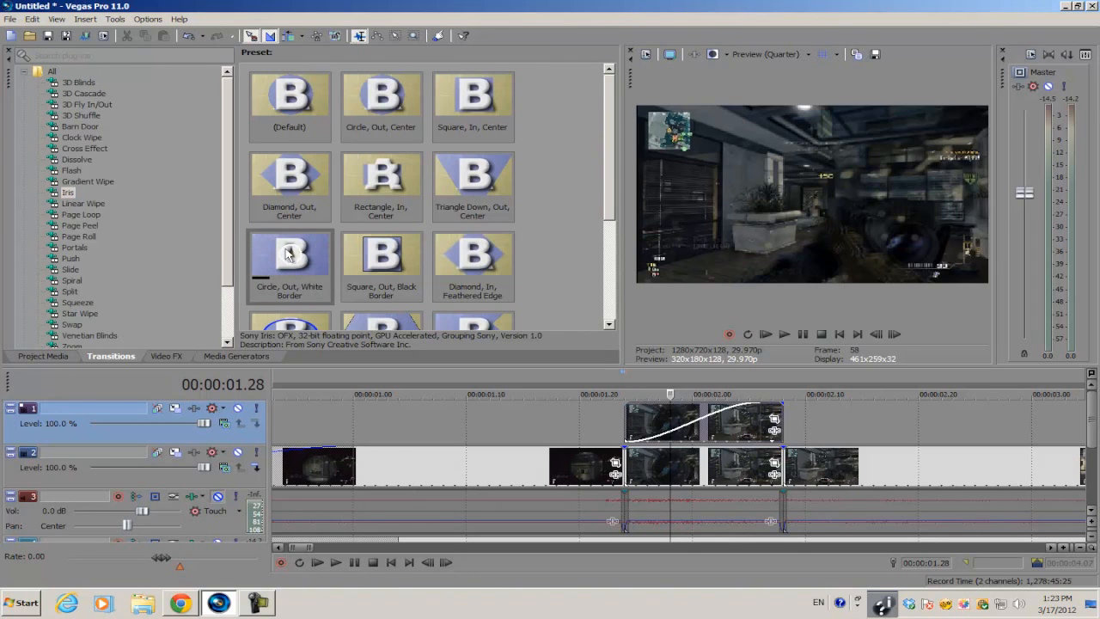
pyautogui.click(290, 258)
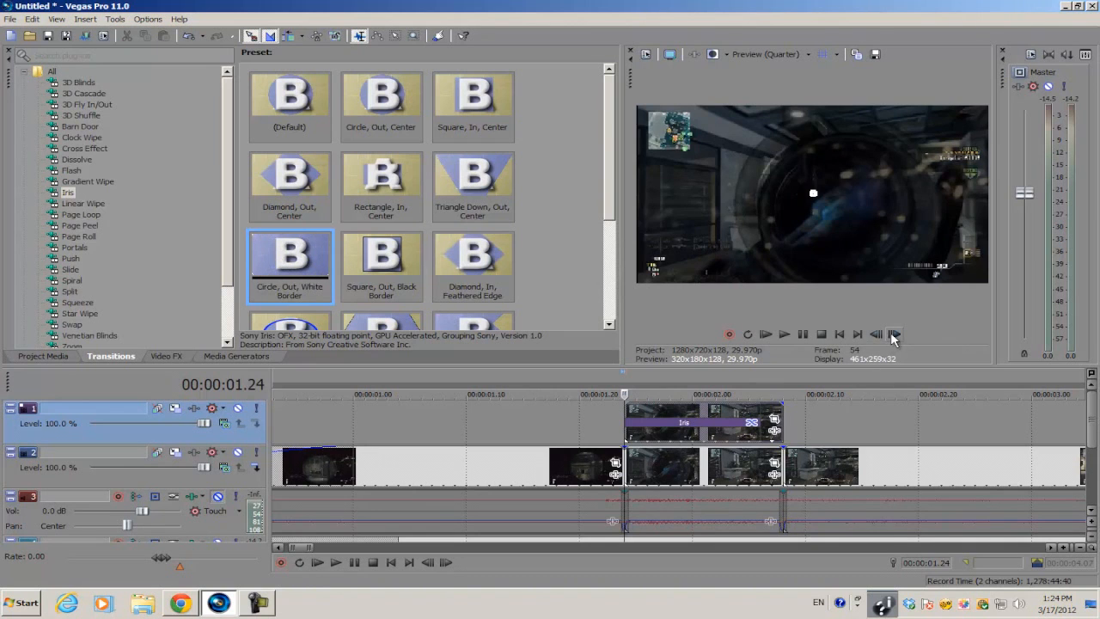
# Step forward and back a few frames to check the iris ring
pyautogui.click(894, 334)
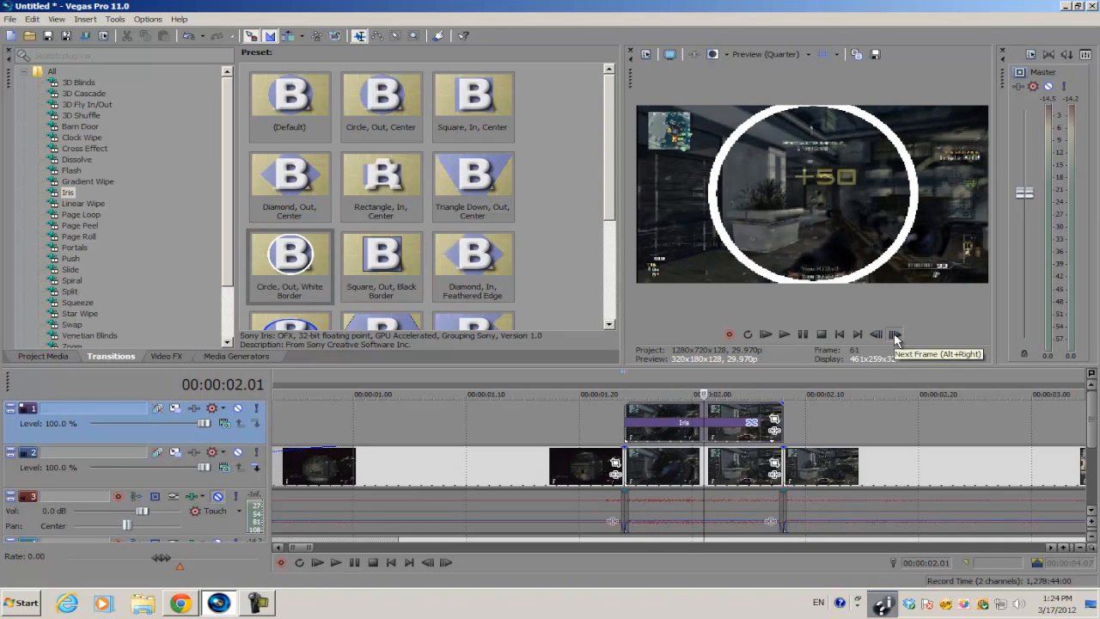
pyautogui.click(893, 334)
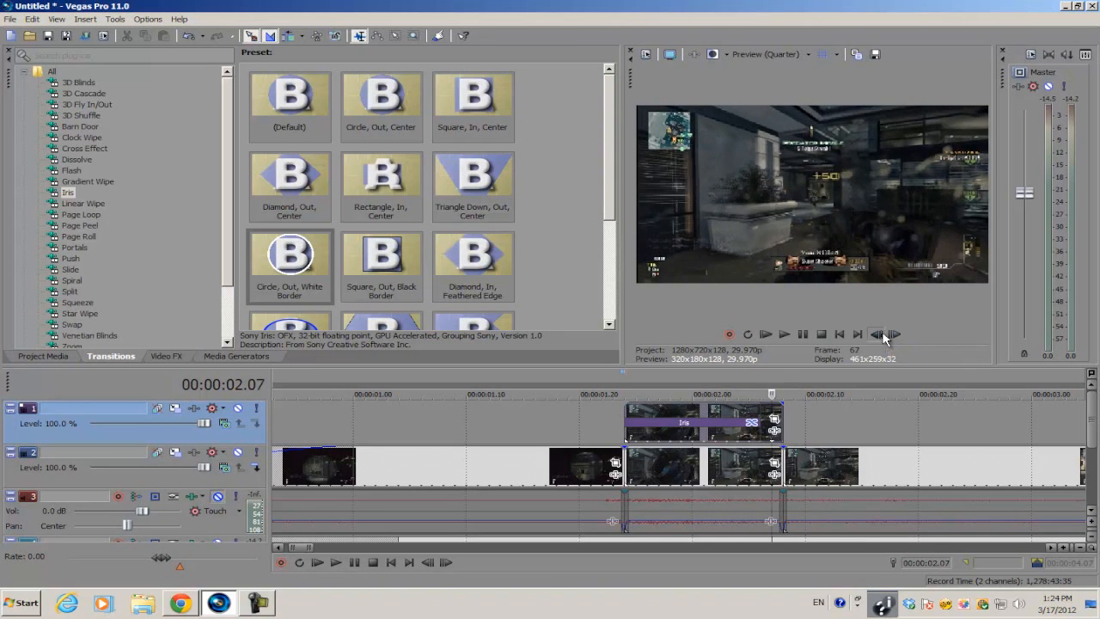
pyautogui.click(877, 334)
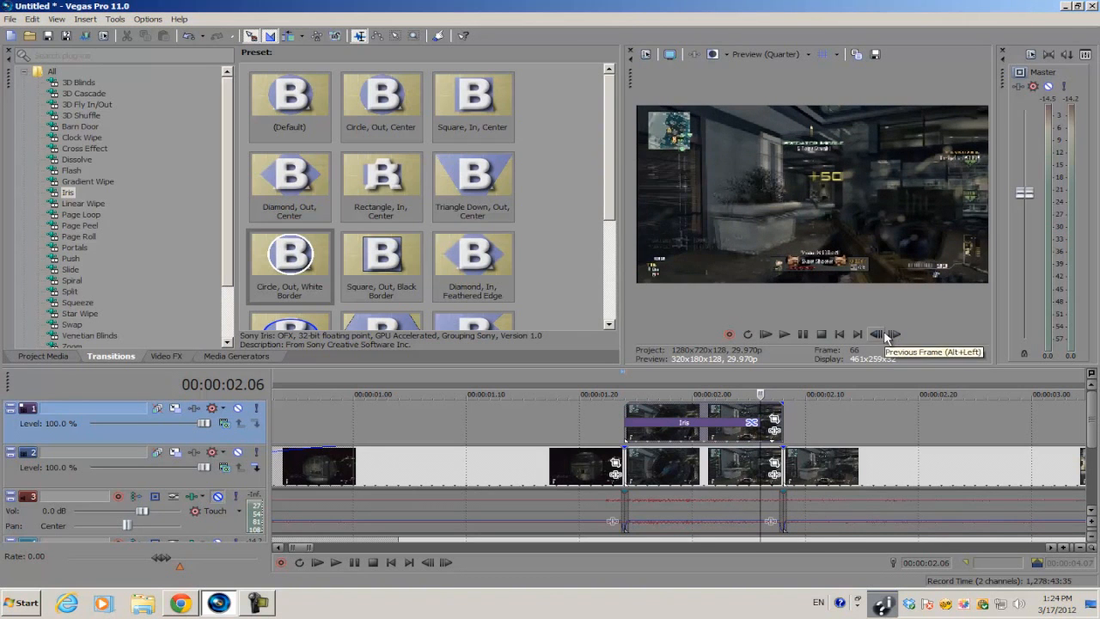
pyautogui.click(875, 334)
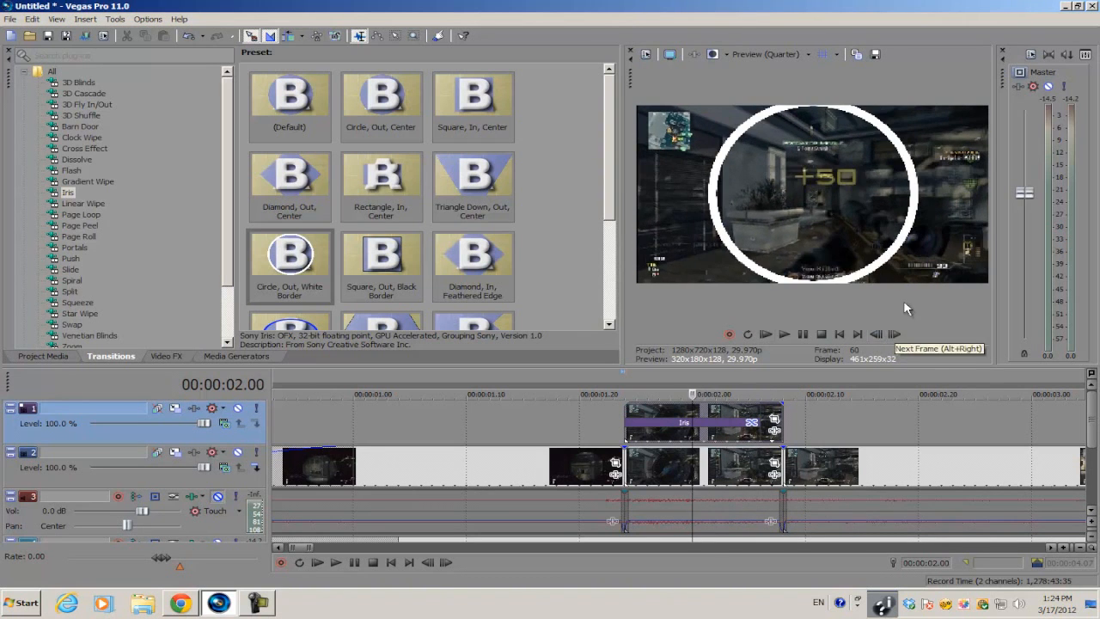
pyautogui.moveTo(606, 268)
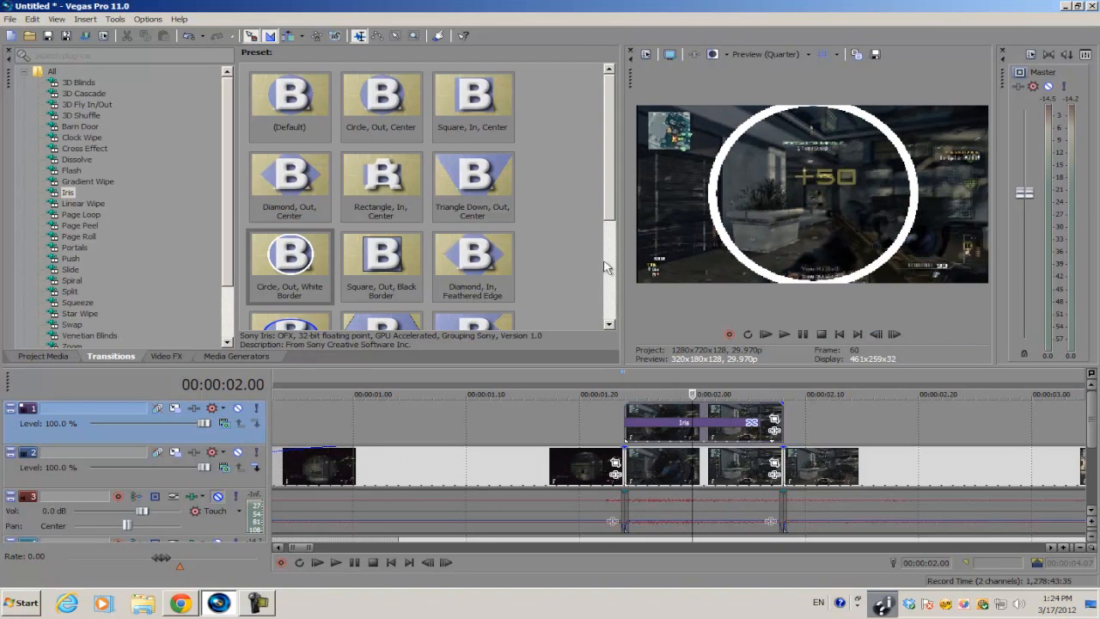
pyautogui.moveTo(223, 425)
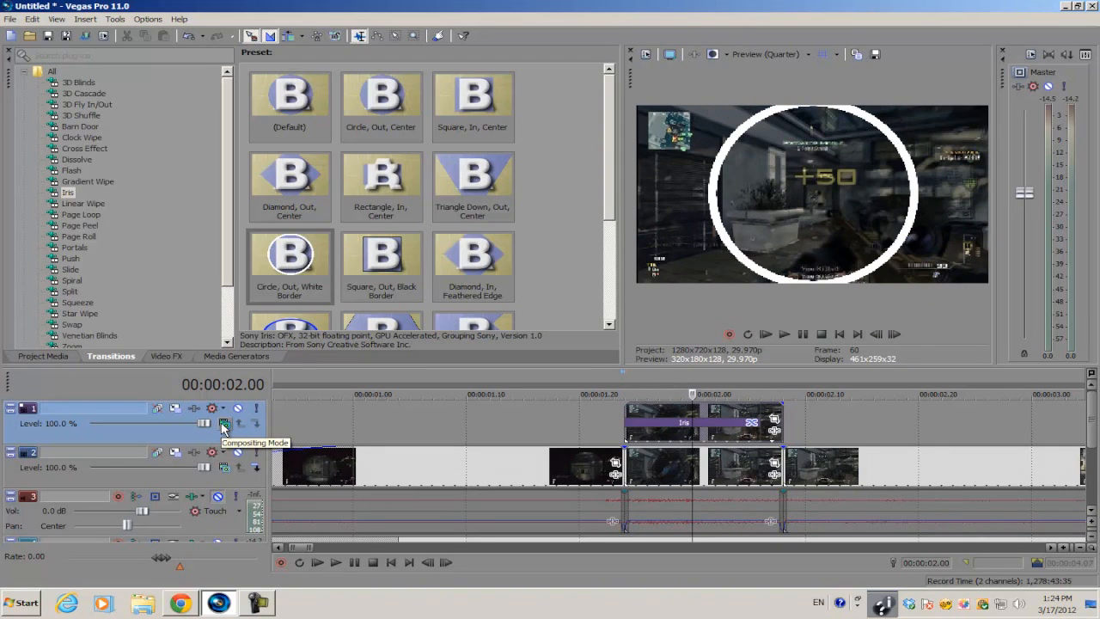
pyautogui.moveTo(578, 430)
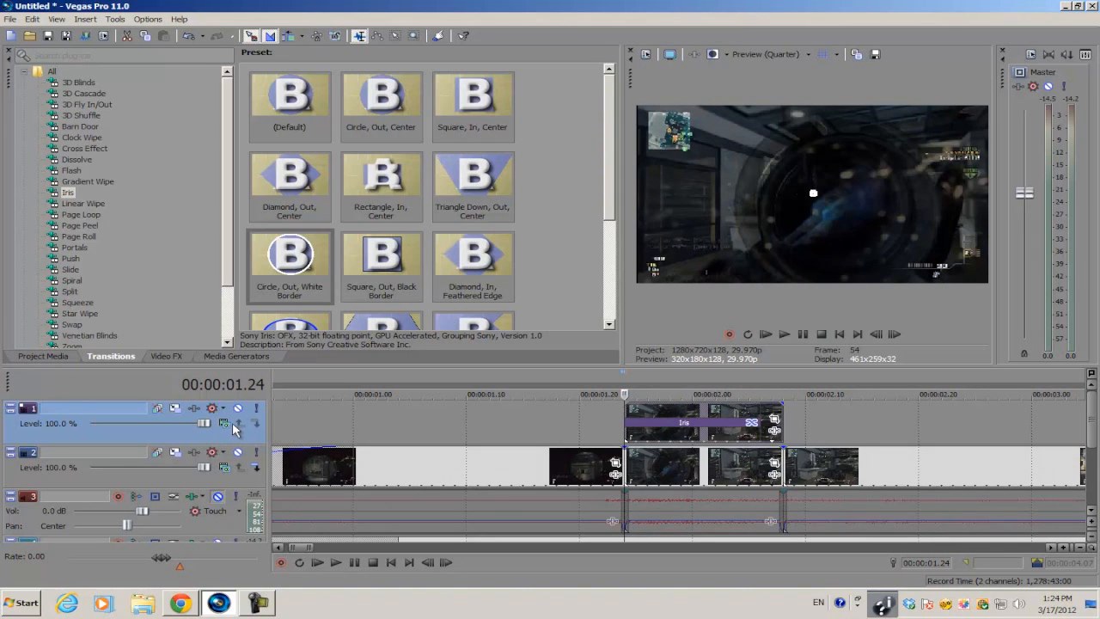
# Set track 1's compositing mode to Custom with the Sony Height Map compositor
pyautogui.click(223, 422)
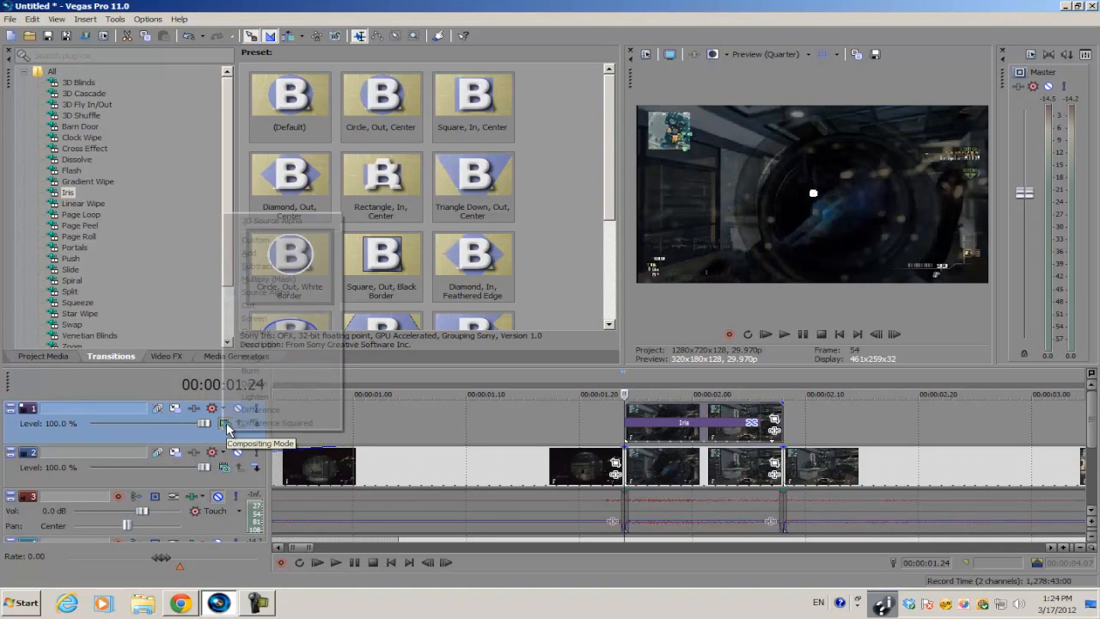
pyautogui.click(224, 423)
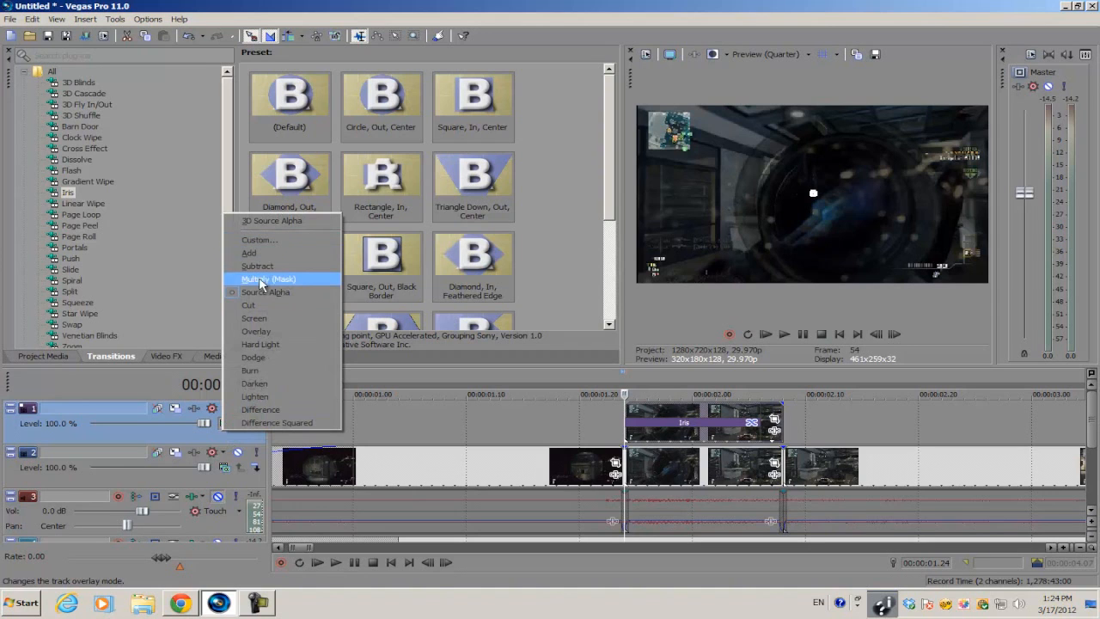
pyautogui.moveTo(255, 239)
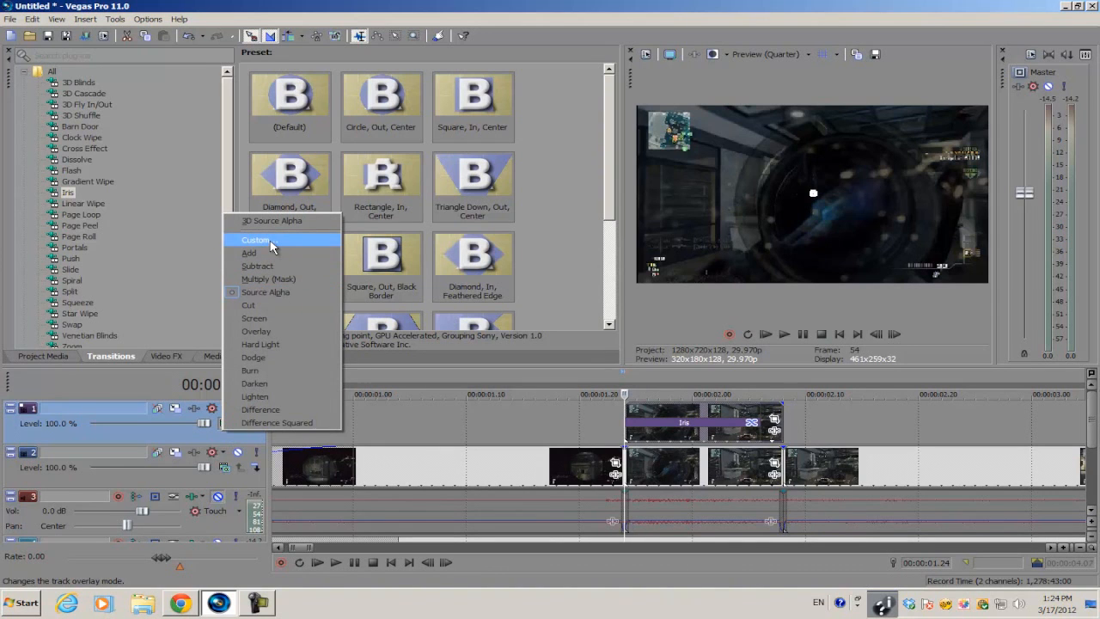
pyautogui.click(255, 240)
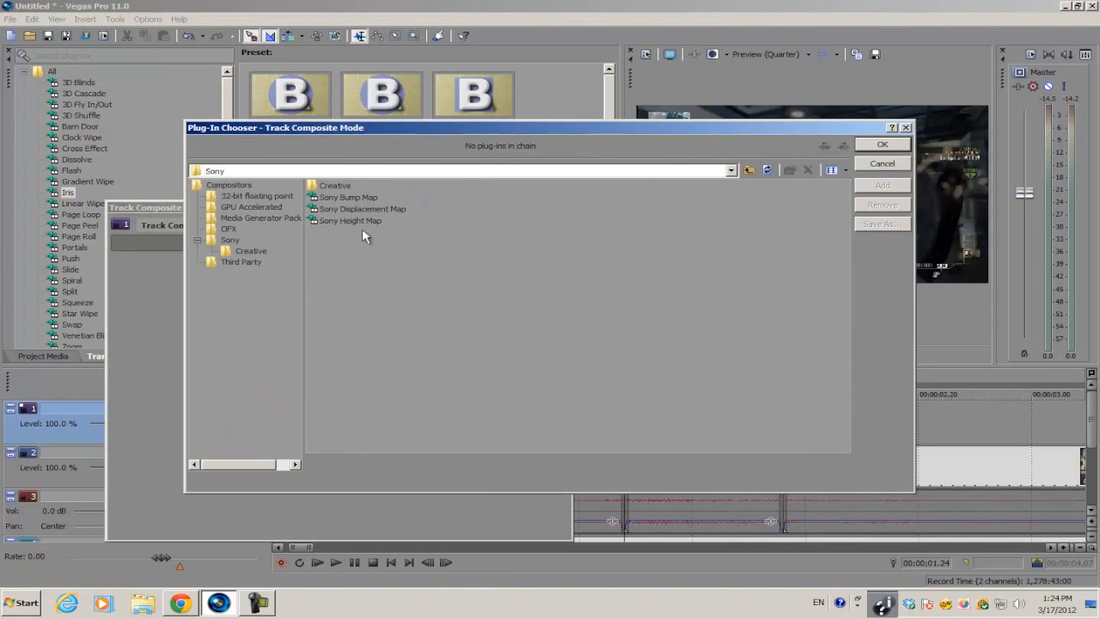
pyautogui.moveTo(346, 230)
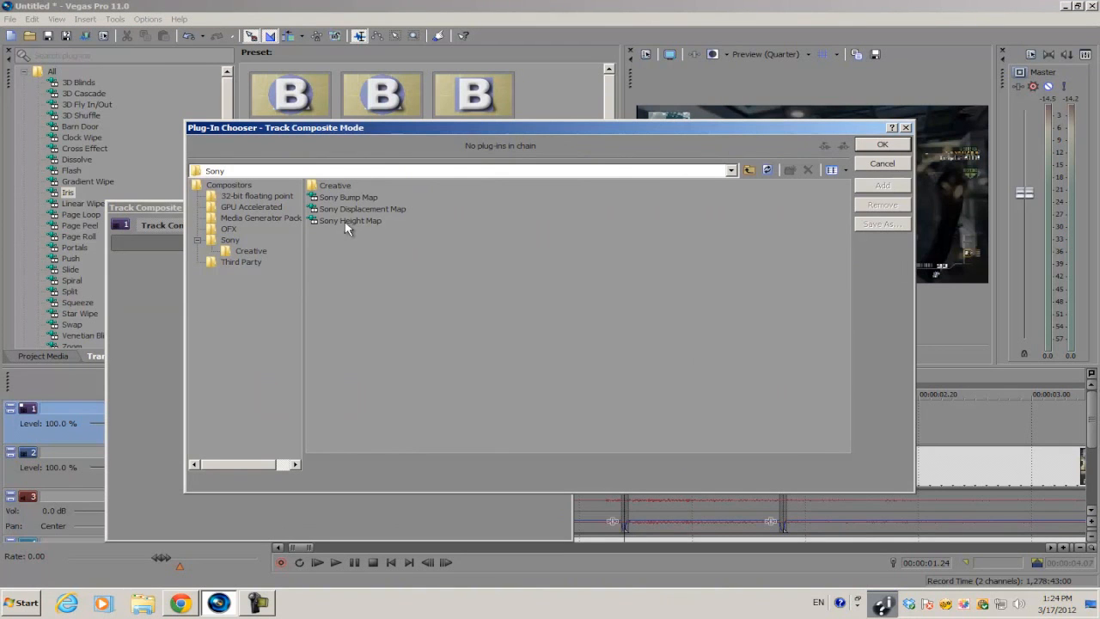
pyautogui.click(350, 220)
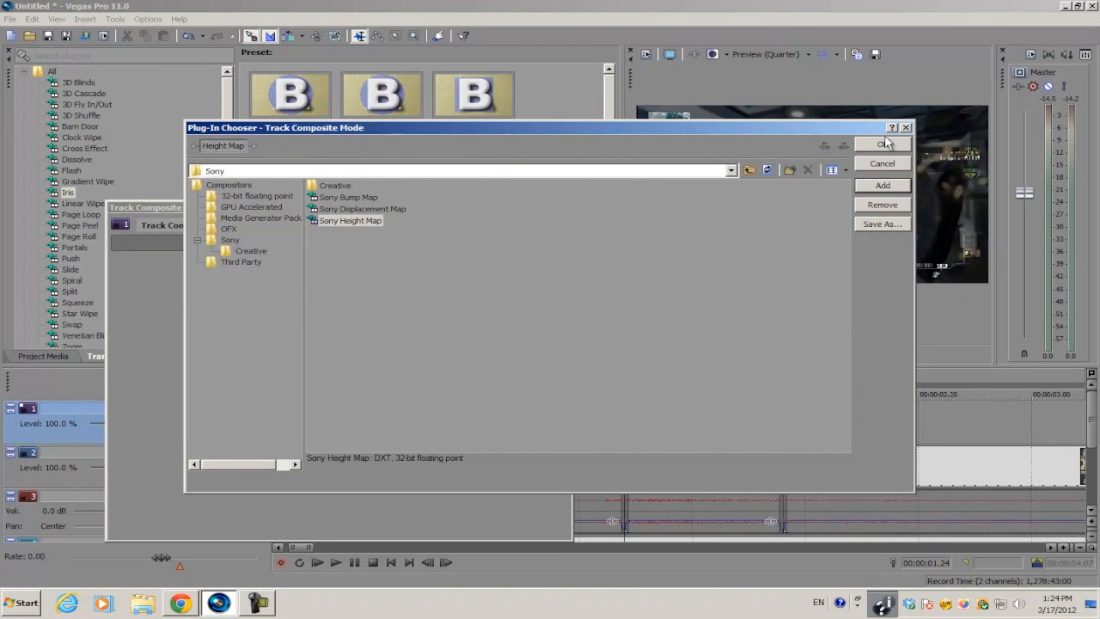
pyautogui.click(883, 143)
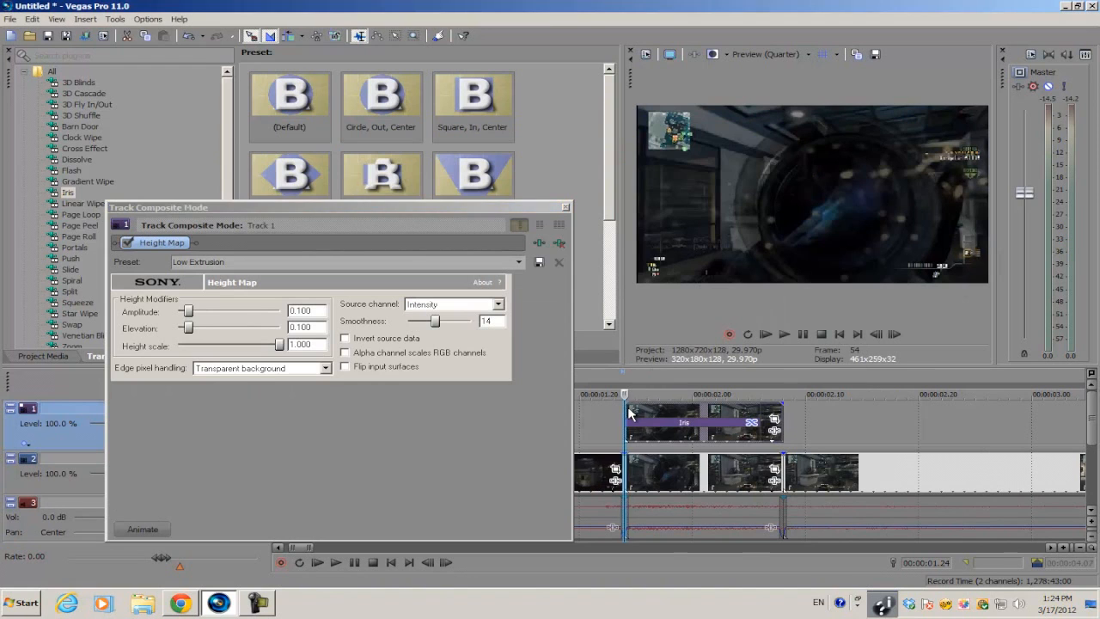
pyautogui.click(893, 334)
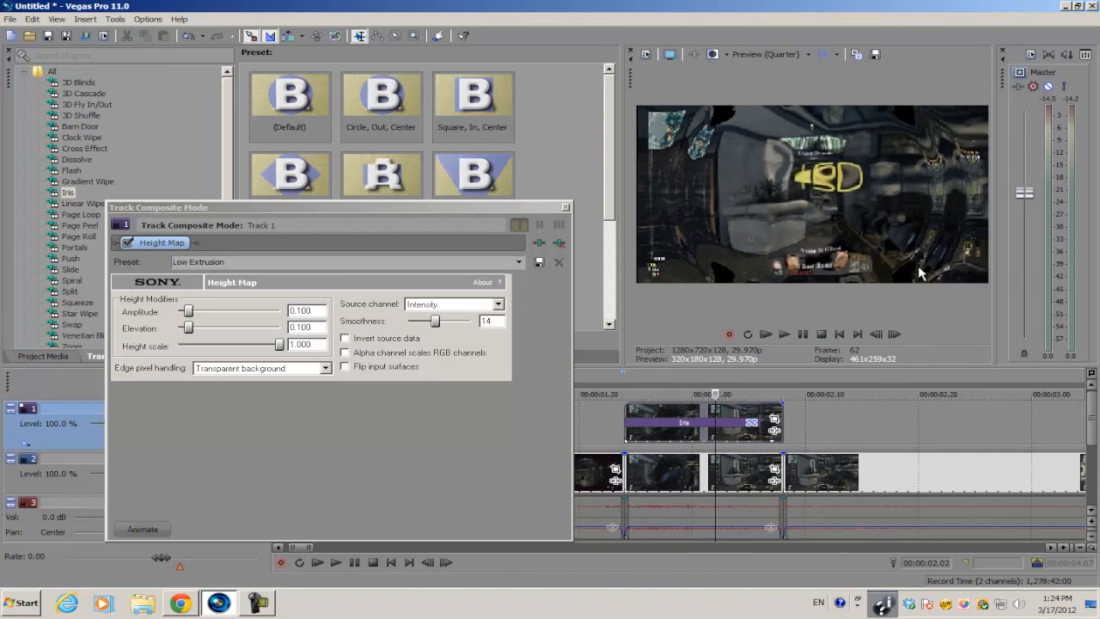
pyautogui.moveTo(758, 151)
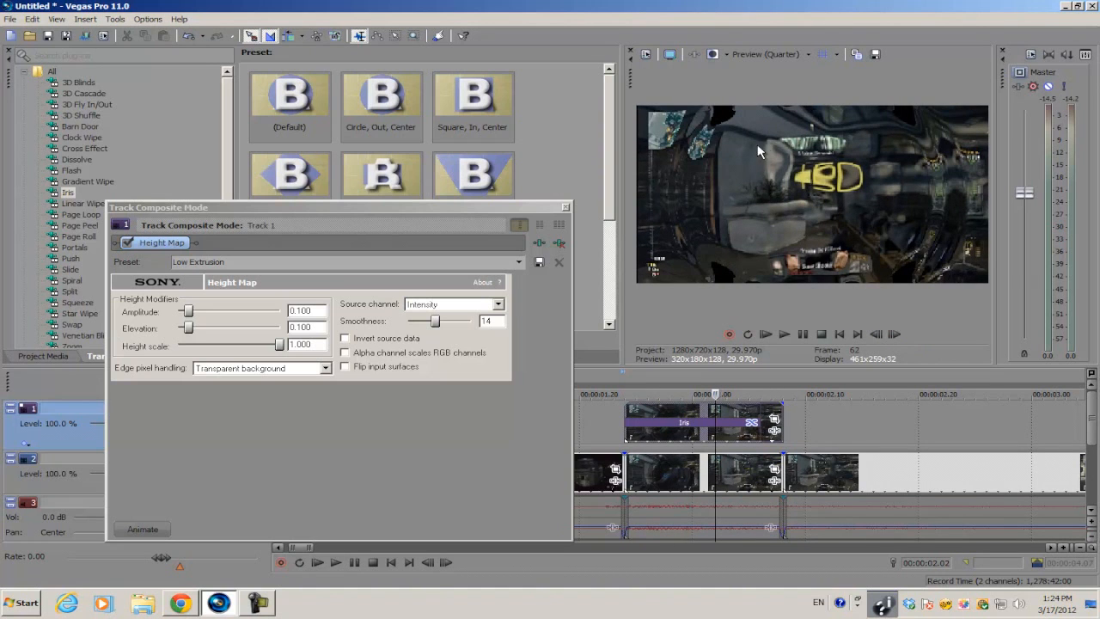
pyautogui.moveTo(782, 129)
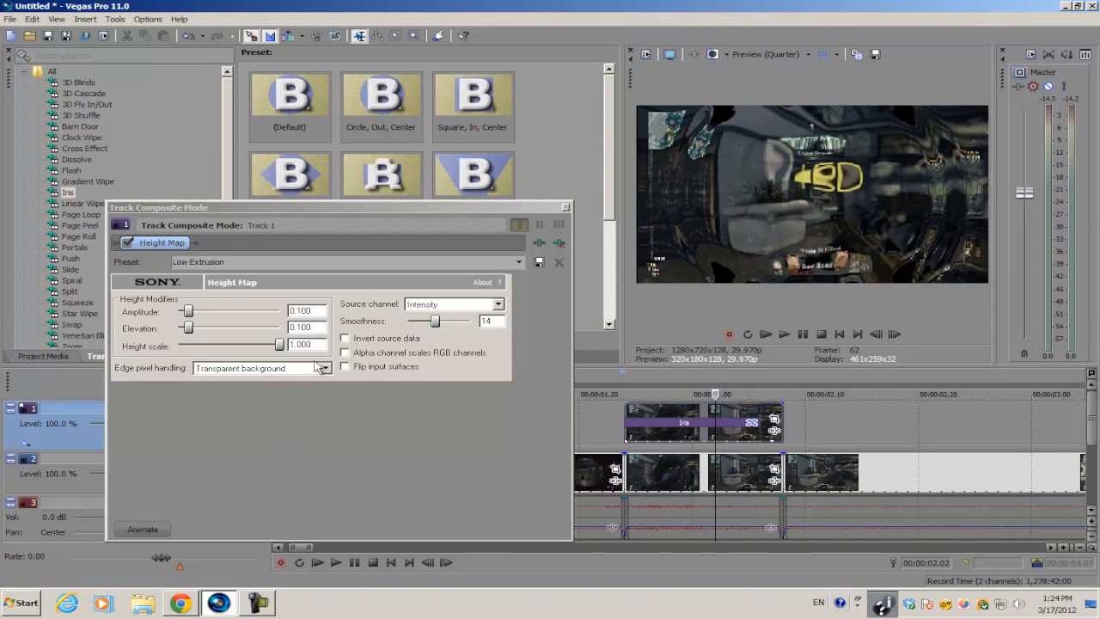
# Set the Height Map edge pixel handling to Wrap pixels around
pyautogui.click(162, 243)
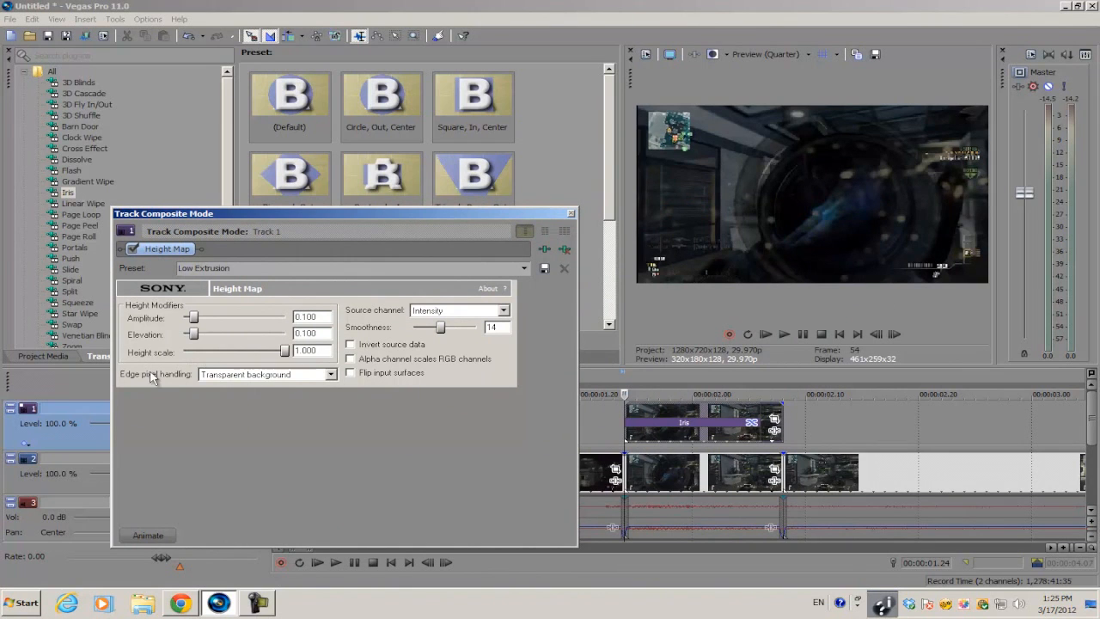
pyautogui.click(330, 374)
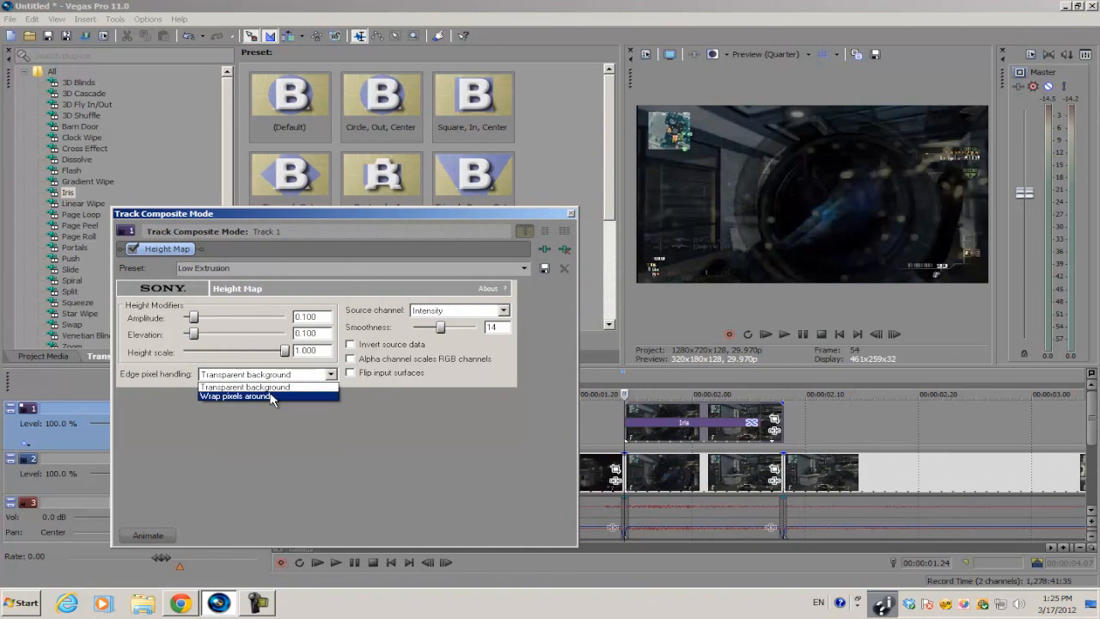
pyautogui.click(235, 396)
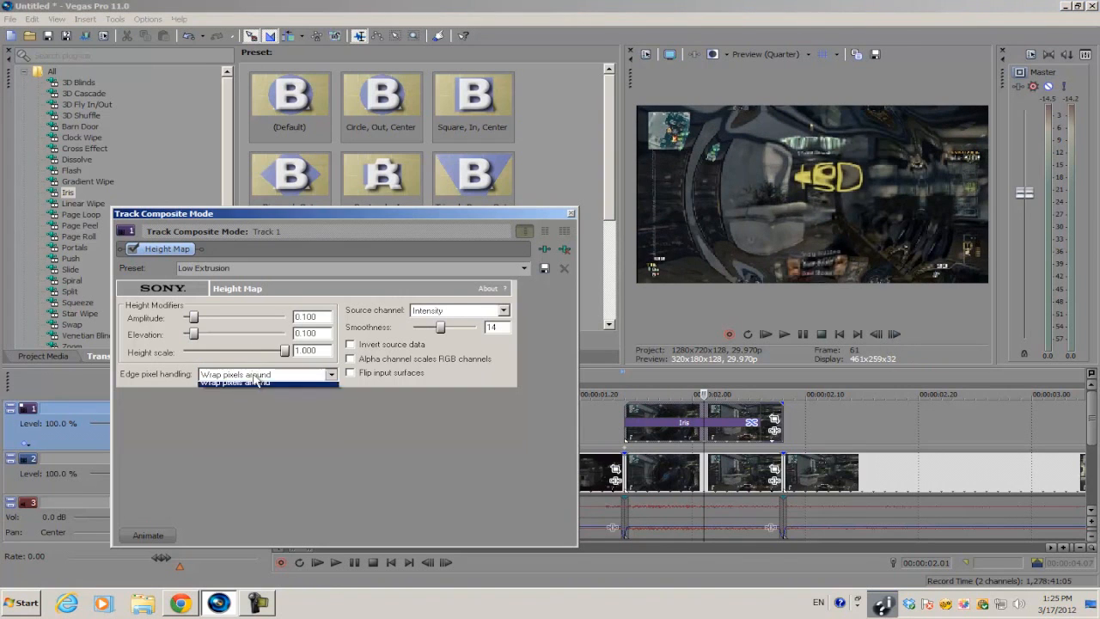
pyautogui.click(245, 383)
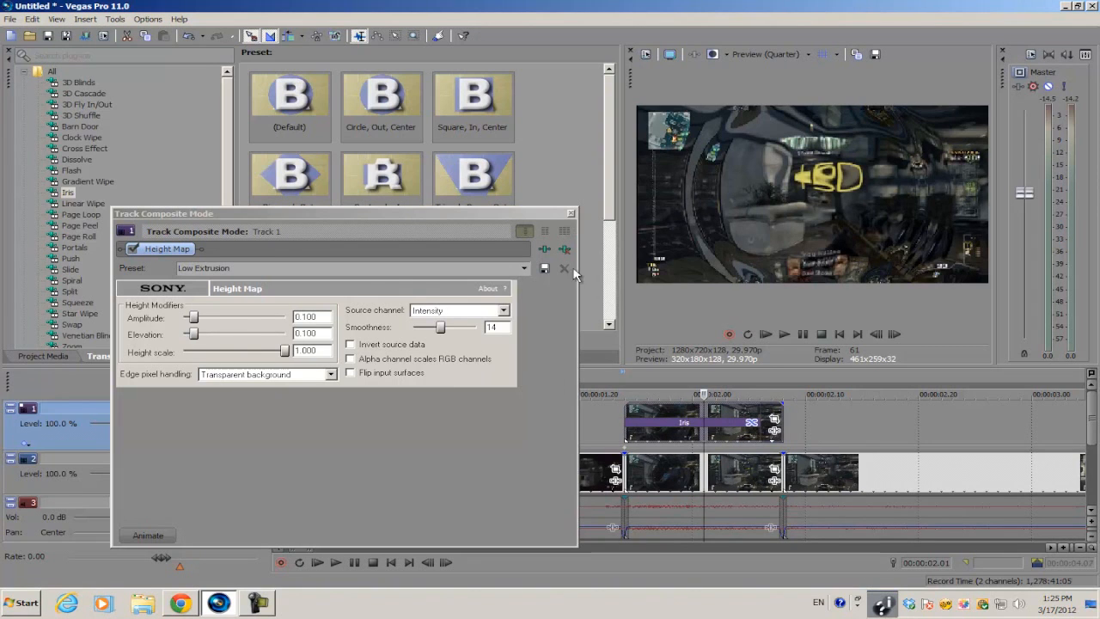
# Set the Height Map smoothness to 25, elevation 0.235 and amplitude 0.053
pyautogui.click(266, 373)
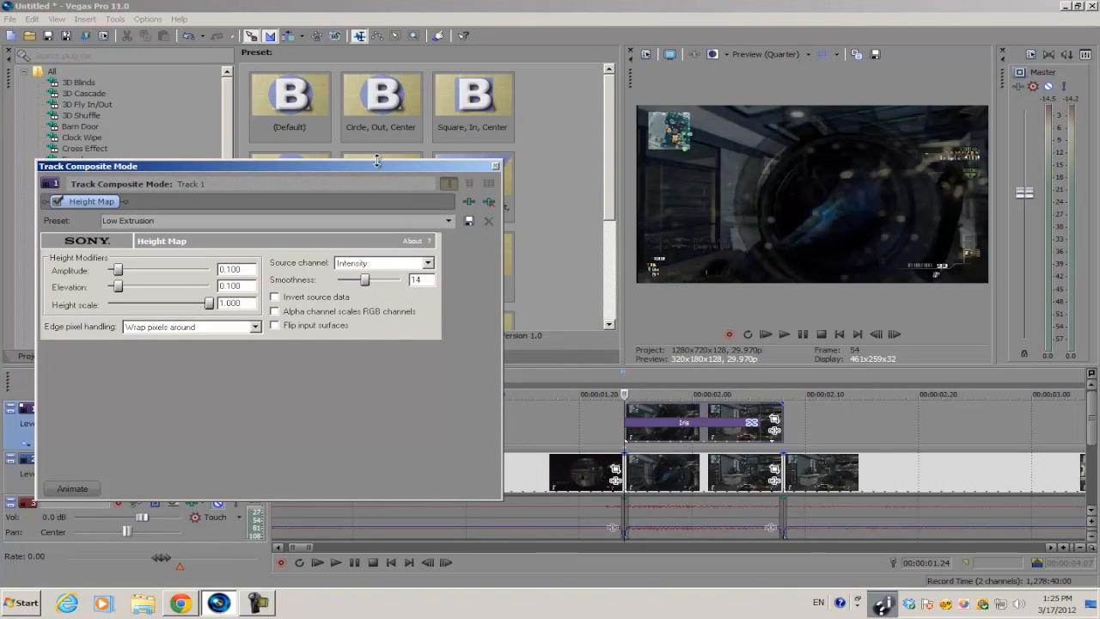
pyautogui.moveTo(249, 165); pyautogui.dragTo(359, 213)
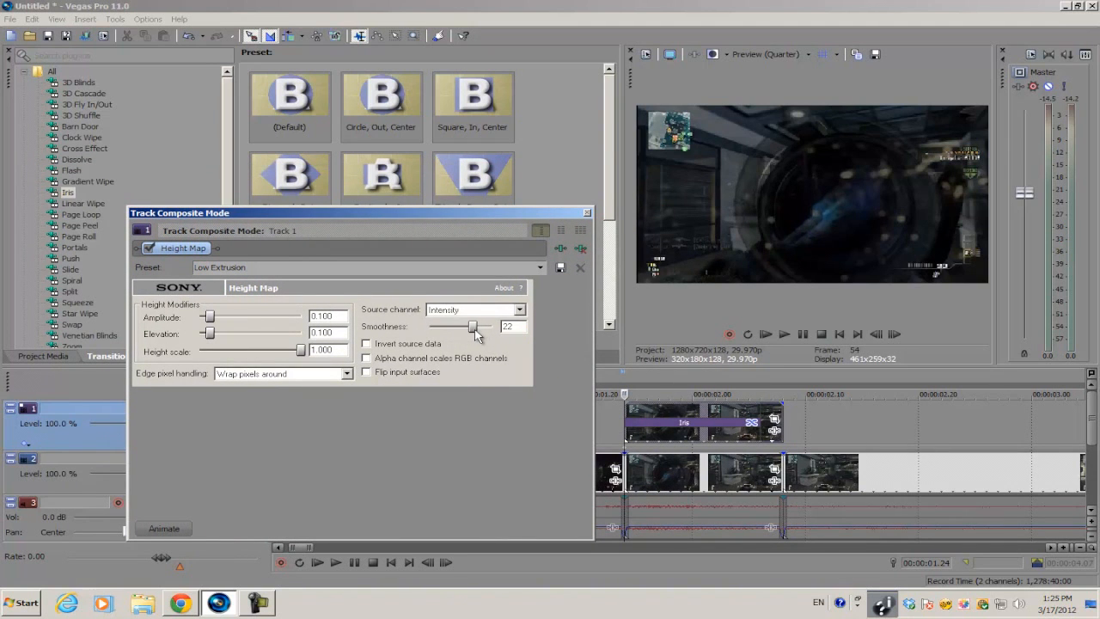
pyautogui.moveTo(471, 325); pyautogui.dragTo(498, 325)
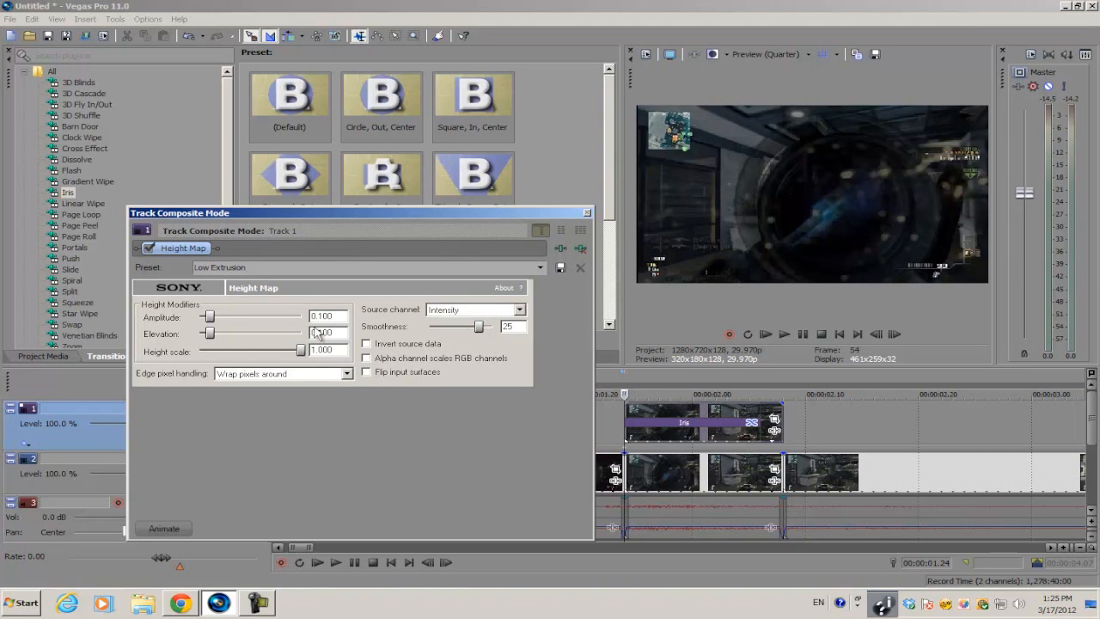
pyautogui.moveTo(211, 334); pyautogui.dragTo(220, 333)
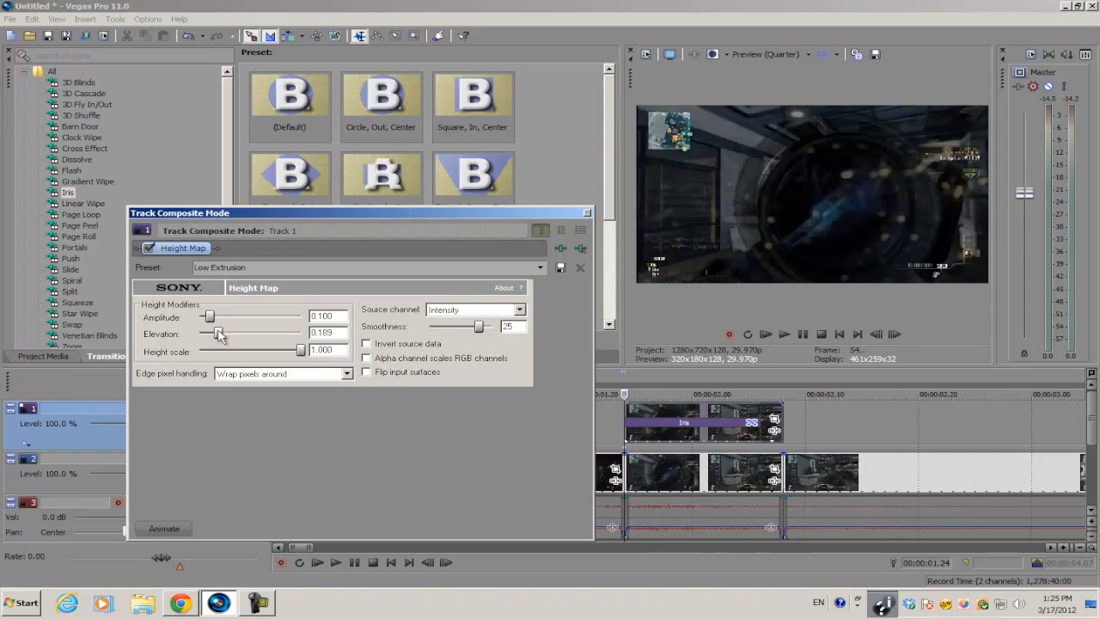
pyautogui.moveTo(209, 333); pyautogui.dragTo(223, 334)
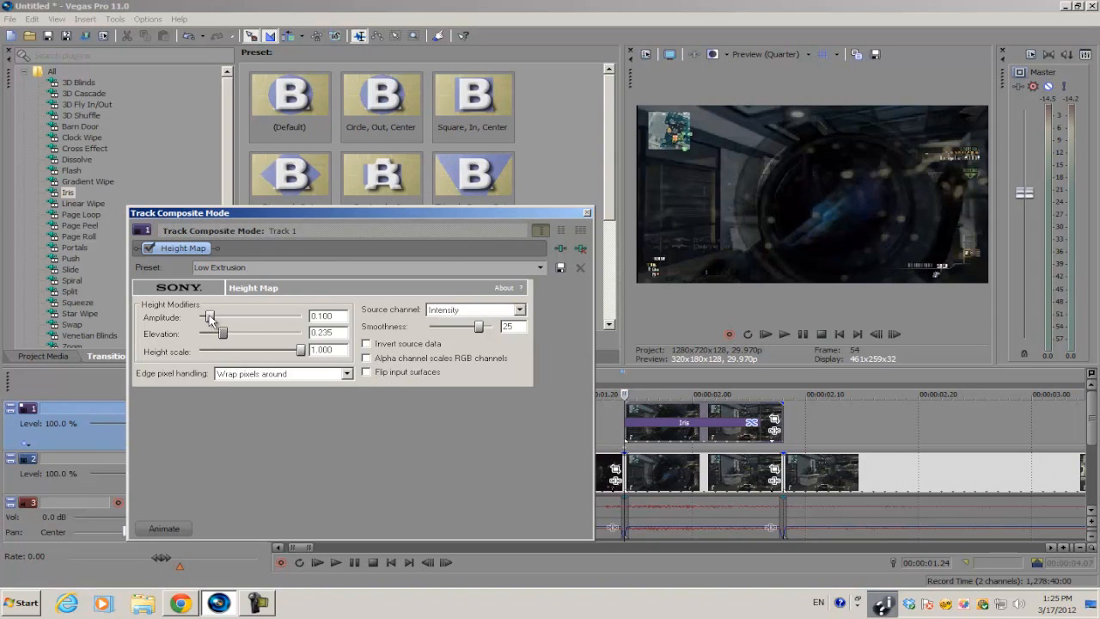
pyautogui.moveTo(209, 317); pyautogui.dragTo(206, 317)
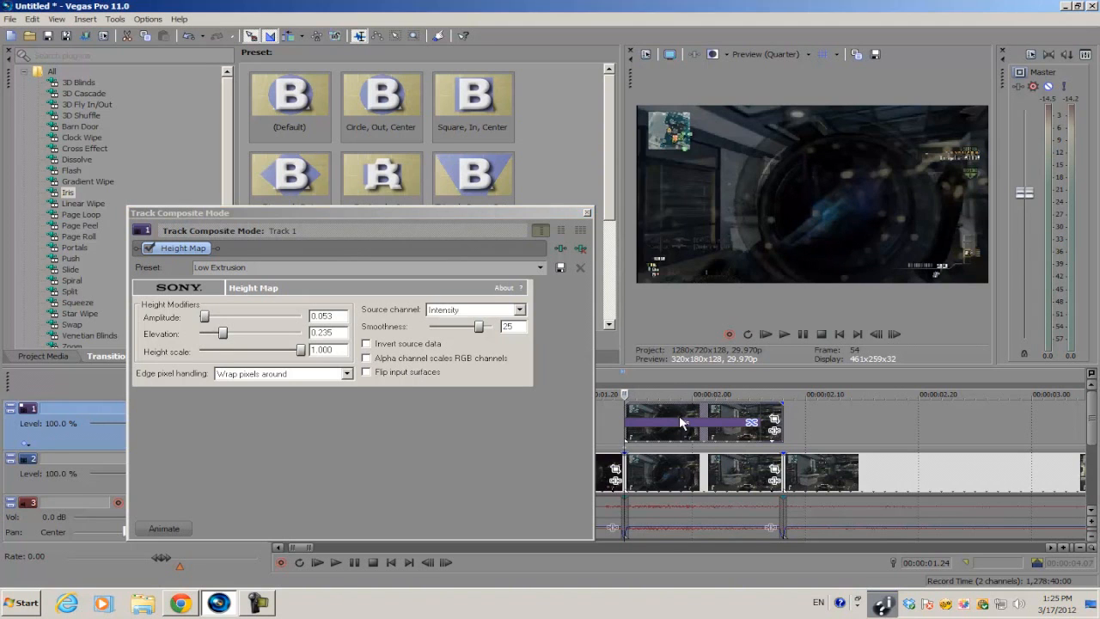
pyautogui.click(893, 334)
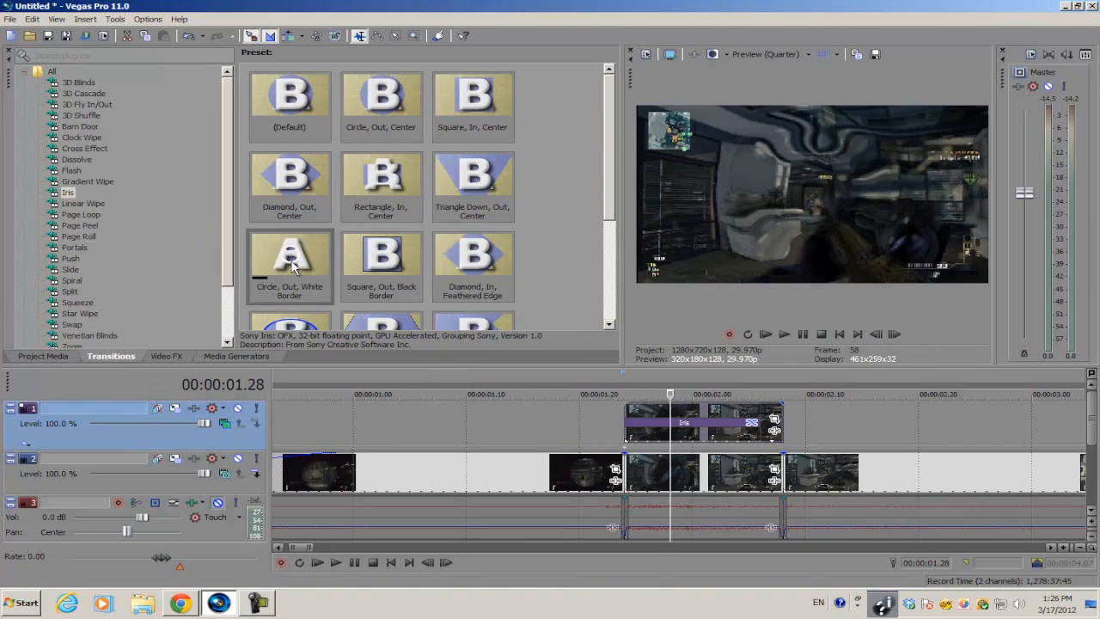
# Try Iris border widths of 1.0 and 0.0, then settle on 0.400
pyautogui.click(290, 262)
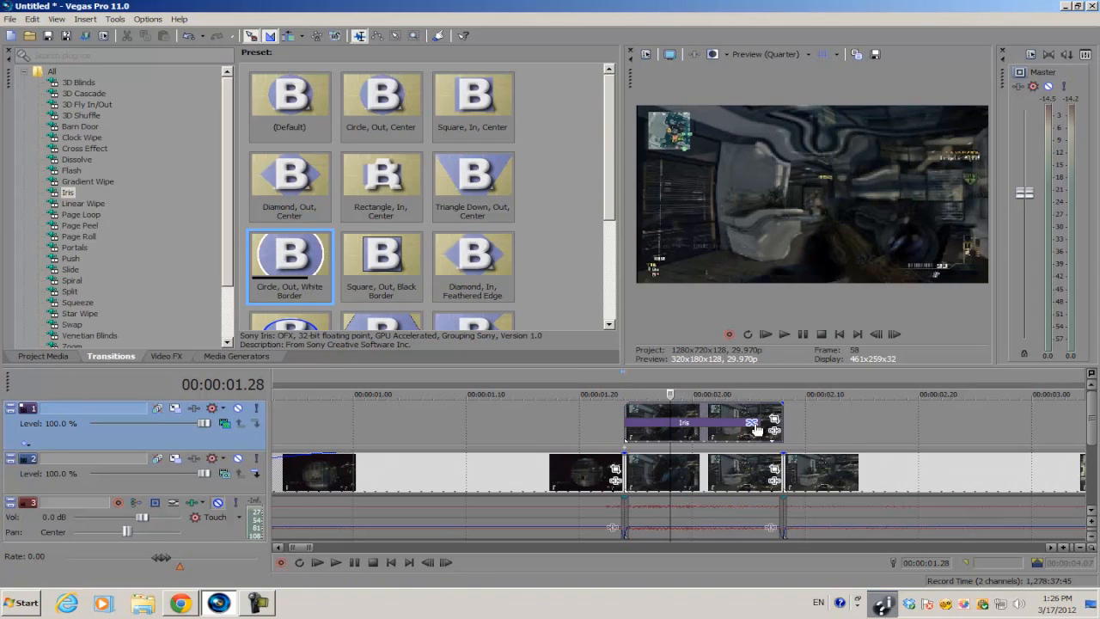
pyautogui.moveTo(755, 428)
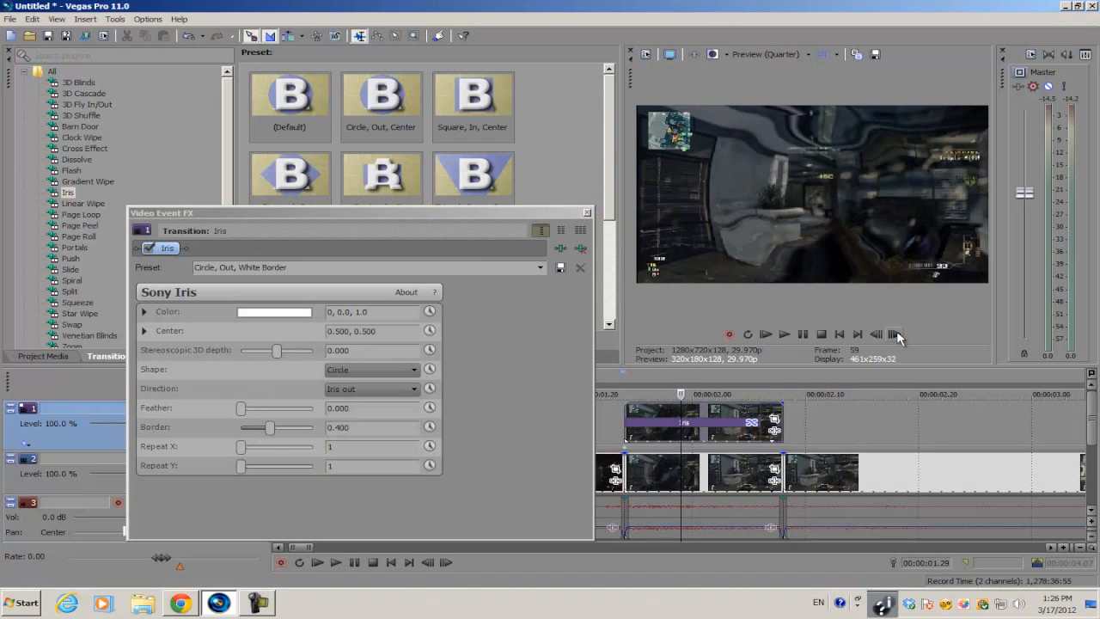
pyautogui.click(894, 335)
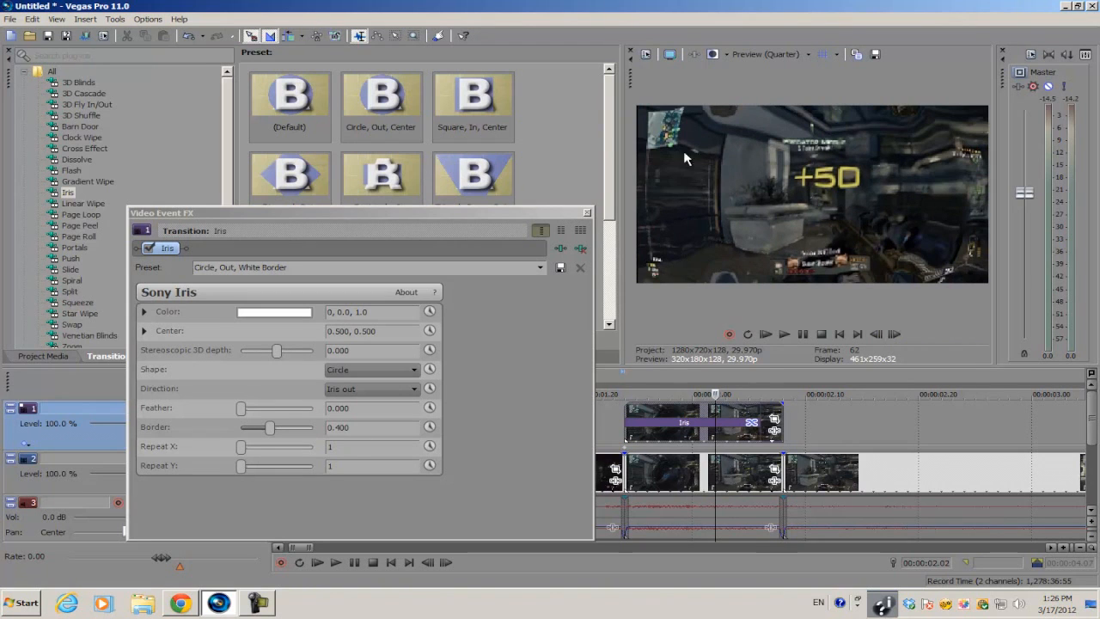
pyautogui.moveTo(240, 214)
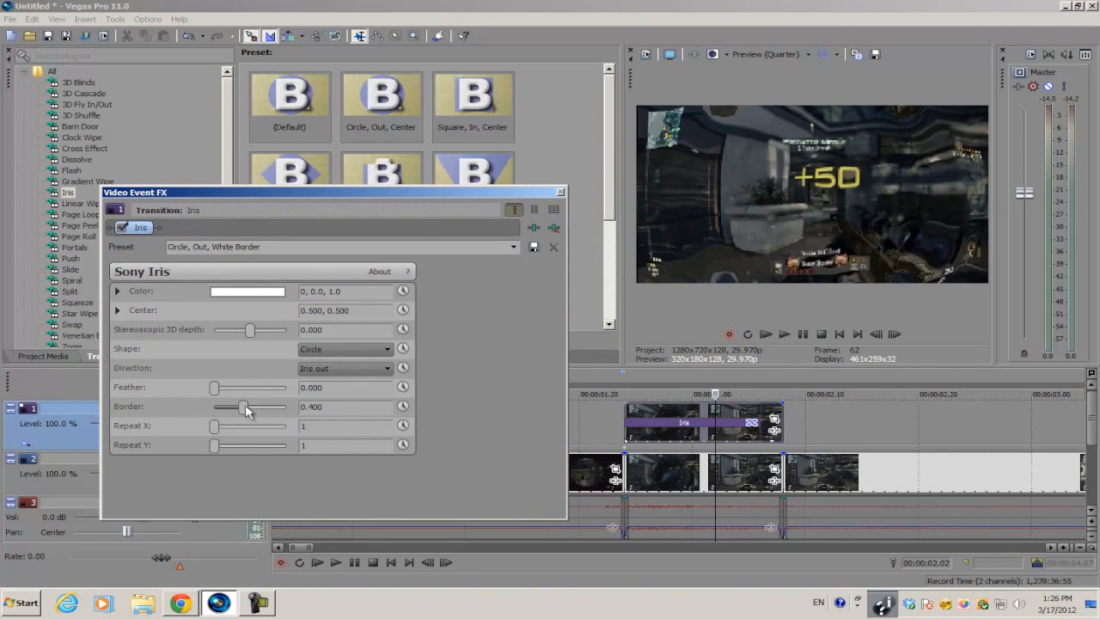
pyautogui.moveTo(245, 406); pyautogui.dragTo(287, 406)
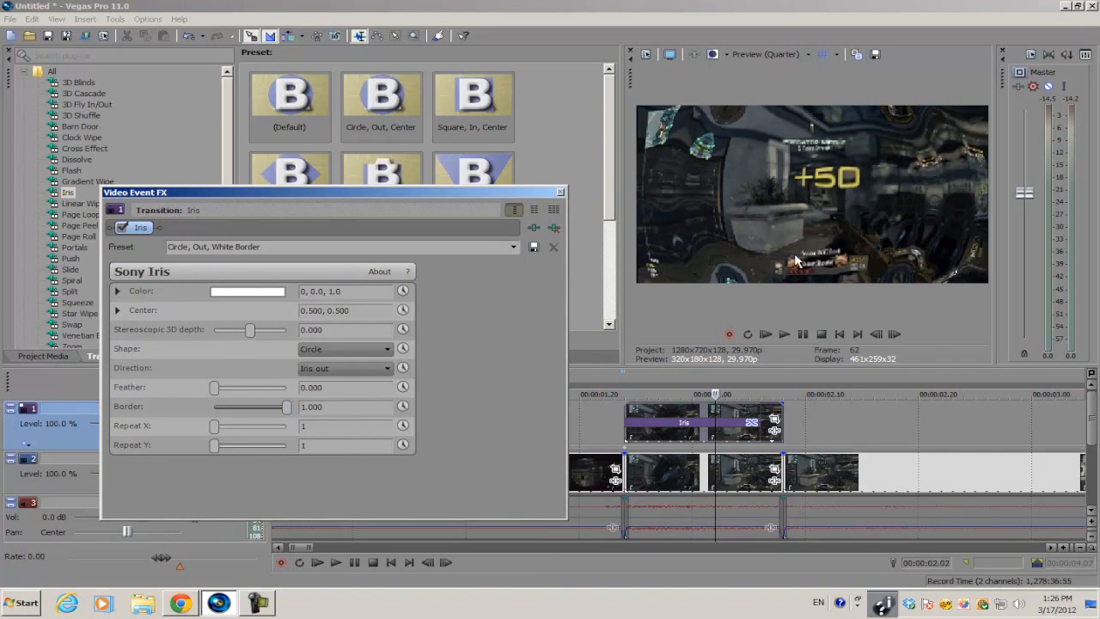
pyautogui.moveTo(713, 145)
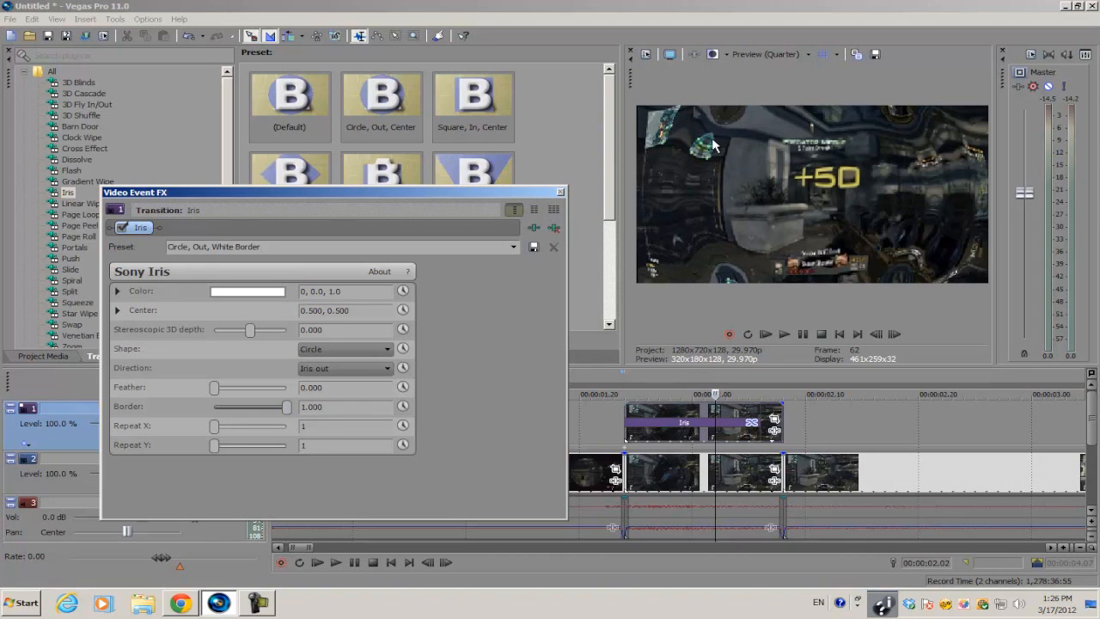
pyautogui.moveTo(287, 406); pyautogui.dragTo(241, 407)
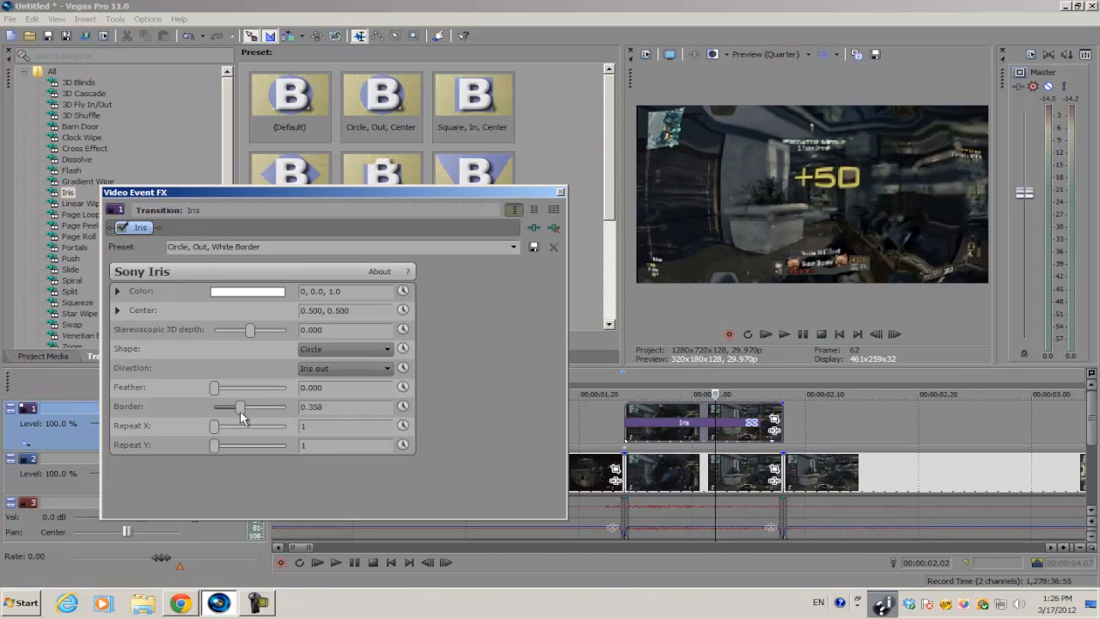
pyautogui.moveTo(240, 406); pyautogui.dragTo(214, 405)
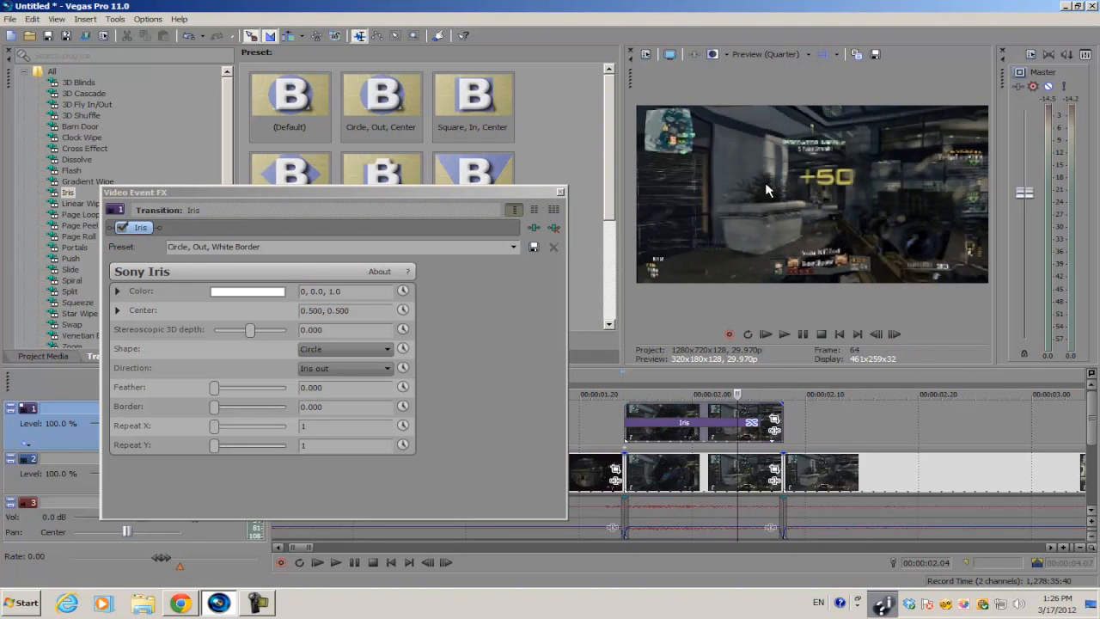
pyautogui.moveTo(221, 417)
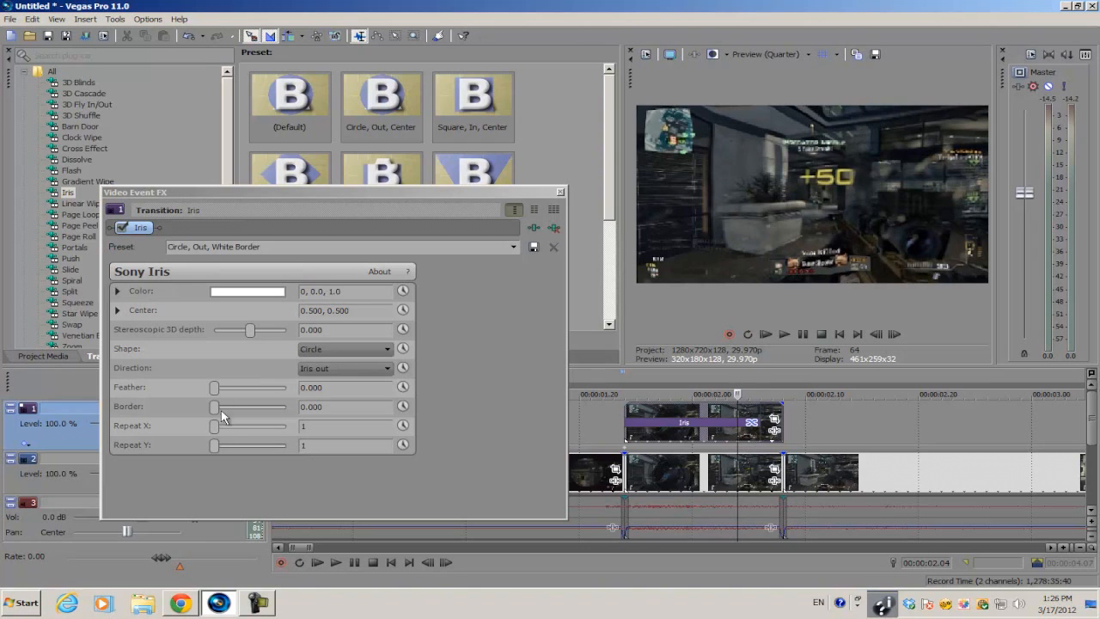
pyautogui.moveTo(214, 406); pyautogui.dragTo(243, 406)
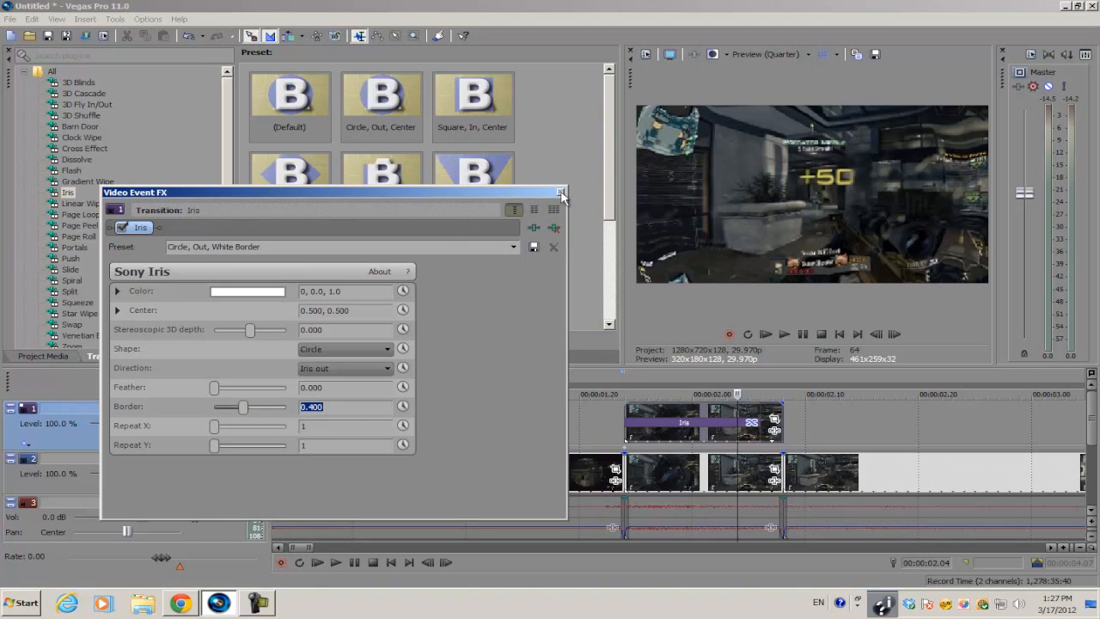
# Close the Iris Video Event FX window and zoom the timeline in on the Iris event
pyautogui.click(561, 192)
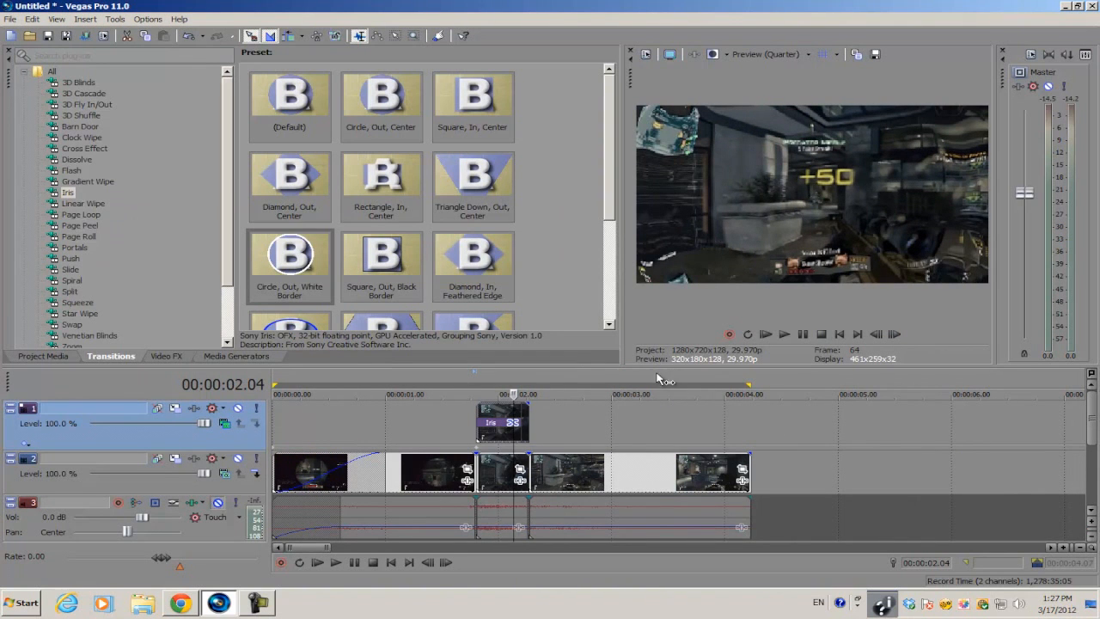
pyautogui.click(391, 376)
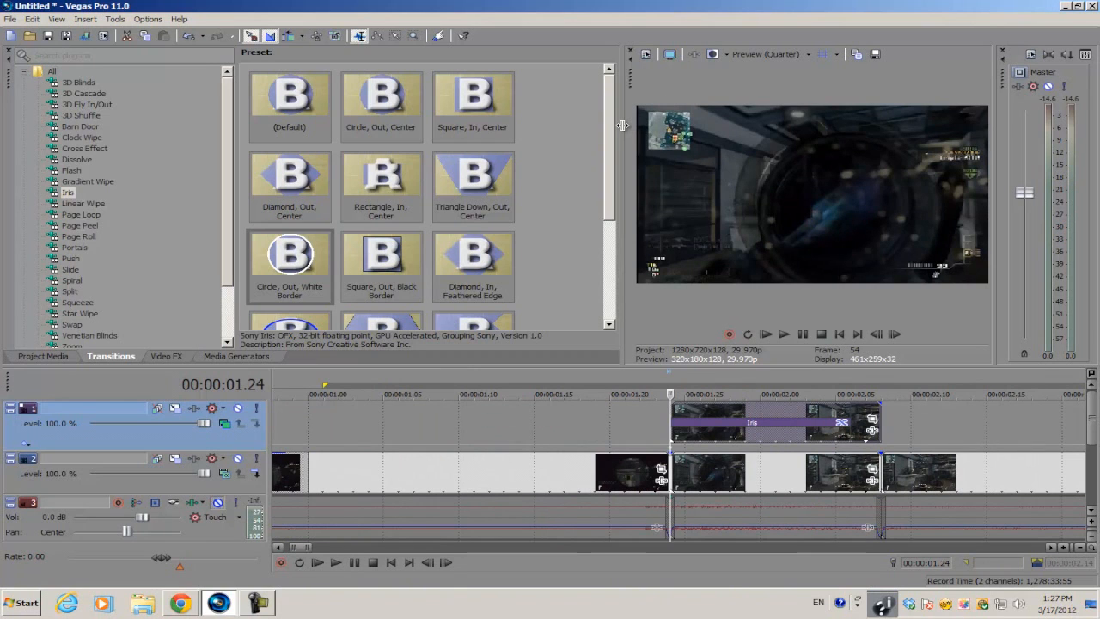
pyautogui.moveTo(837, 398)
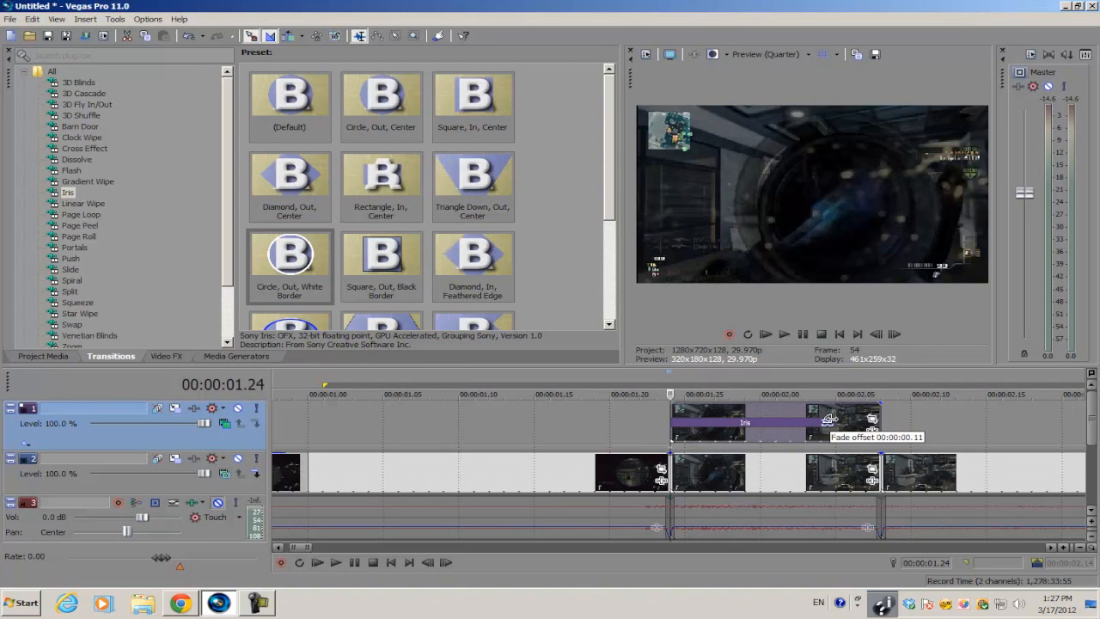
pyautogui.moveTo(628, 222)
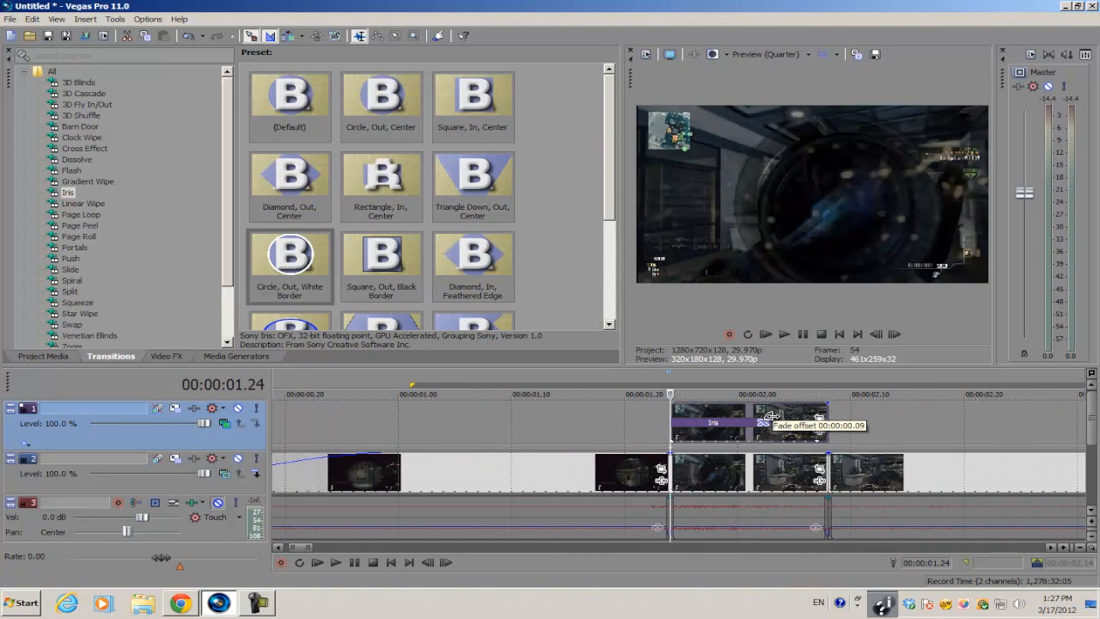
pyautogui.moveTo(857, 421)
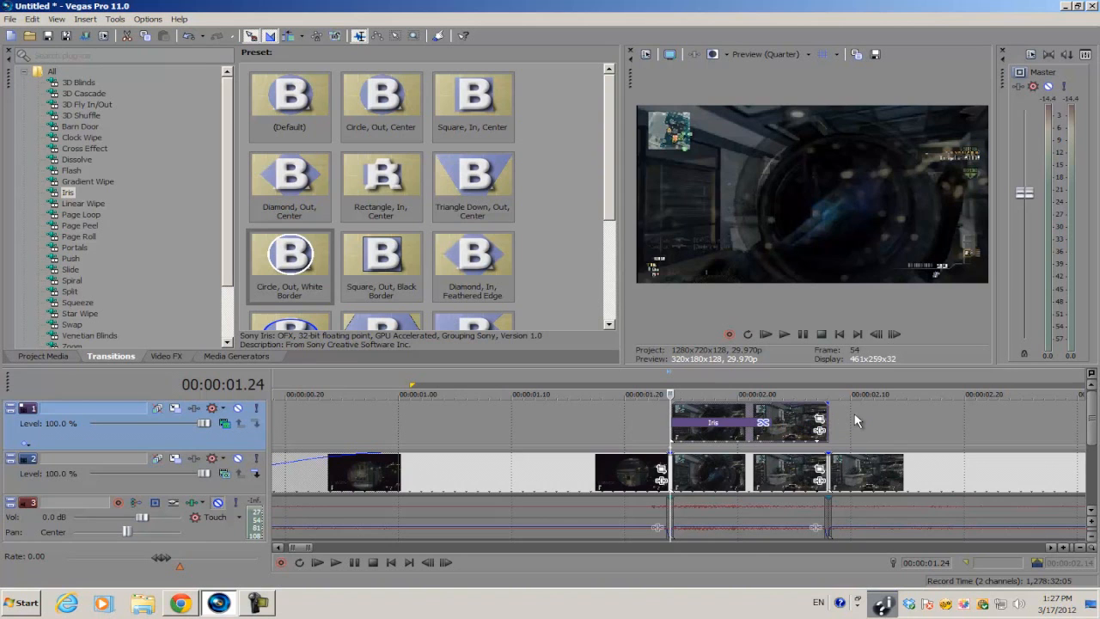
# Duplicate the Iris track twice so three tracks hold staggered Iris clip copies
pyautogui.rightClick(839, 434)
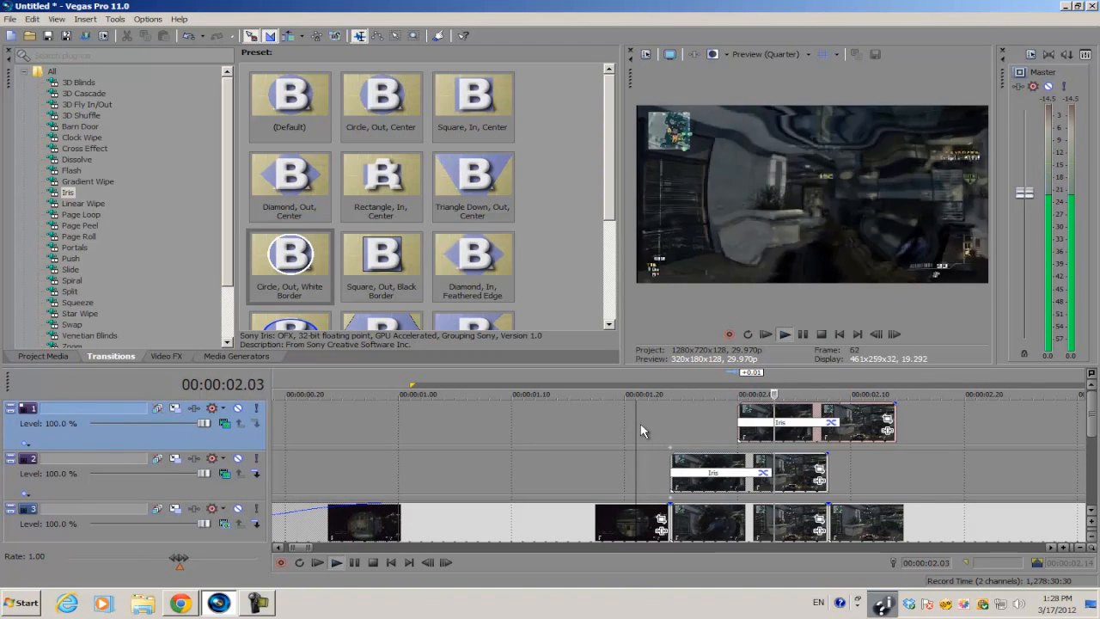
pyautogui.rightClick(726, 422)
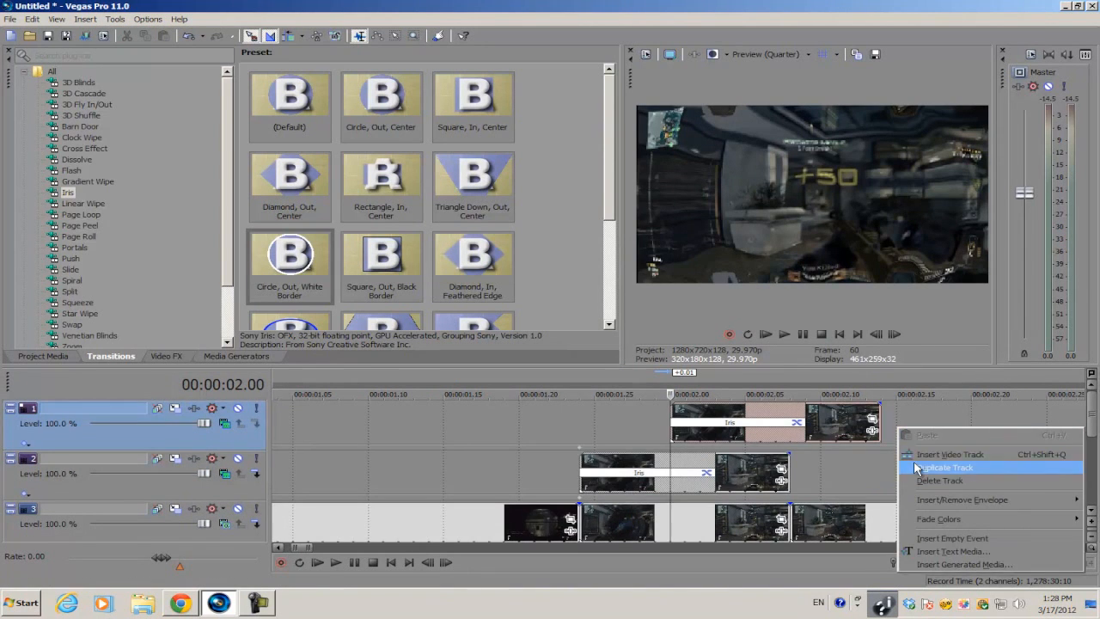
pyautogui.click(945, 467)
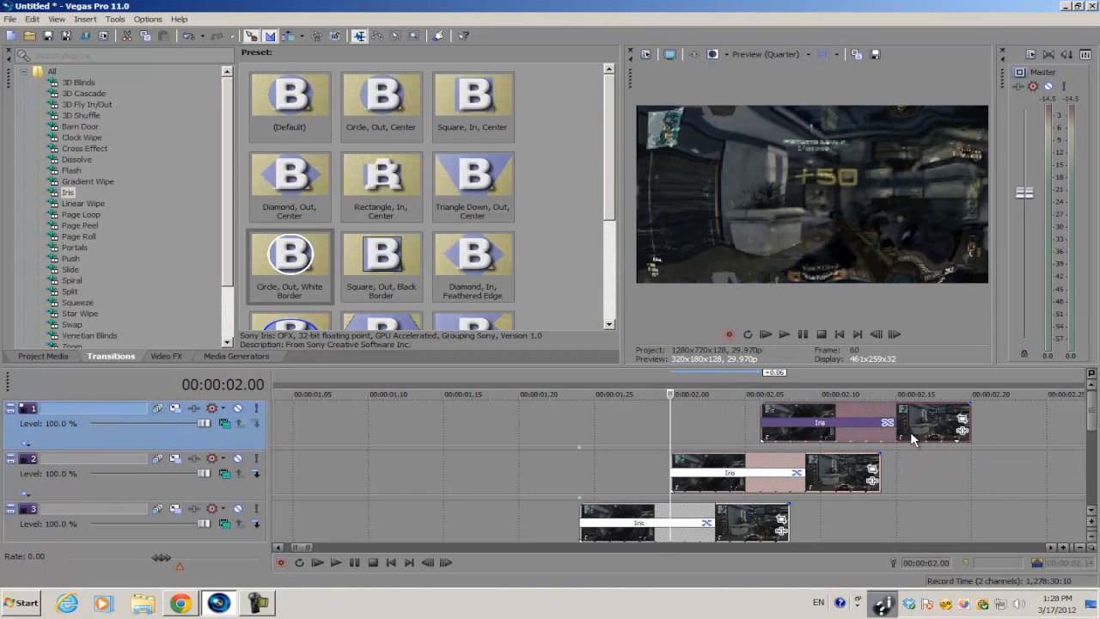
pyautogui.moveTo(702, 439)
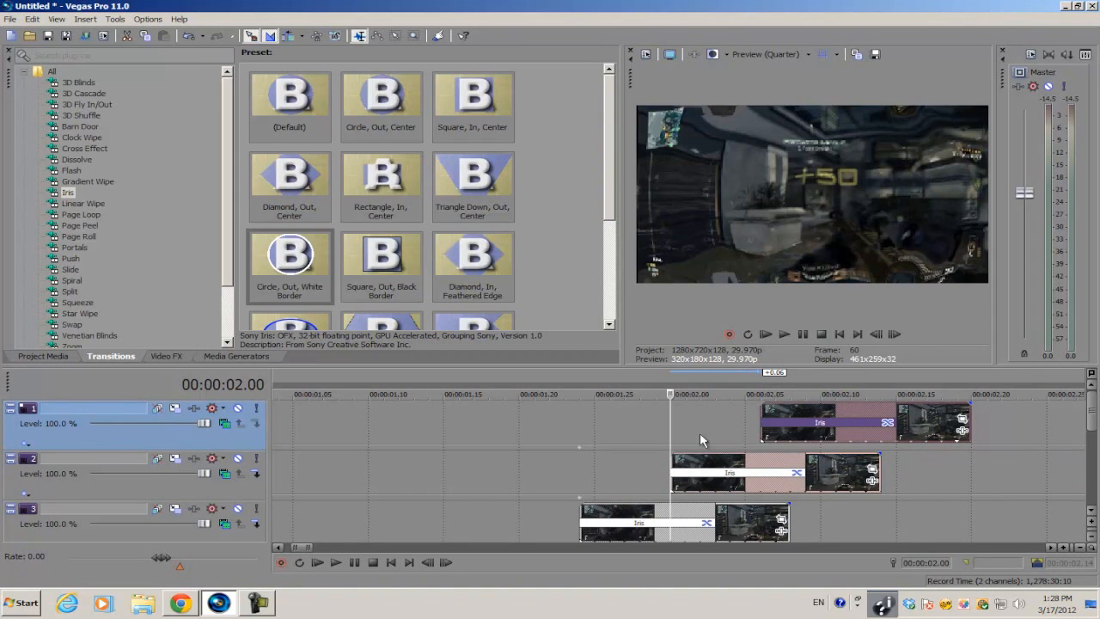
pyautogui.moveTo(910, 431)
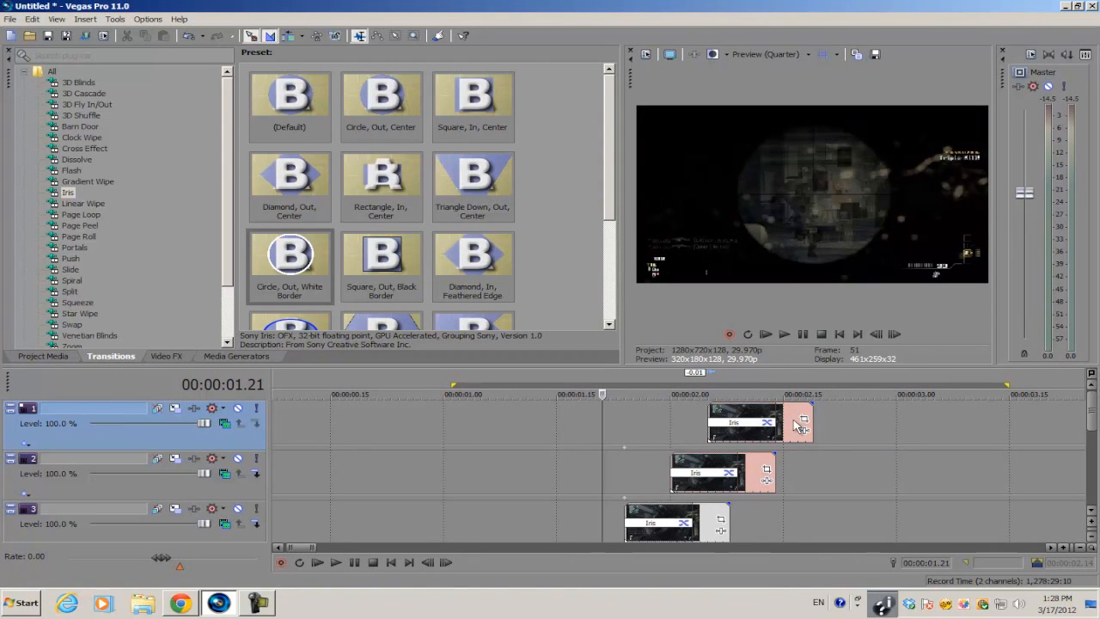
pyautogui.moveTo(694, 503)
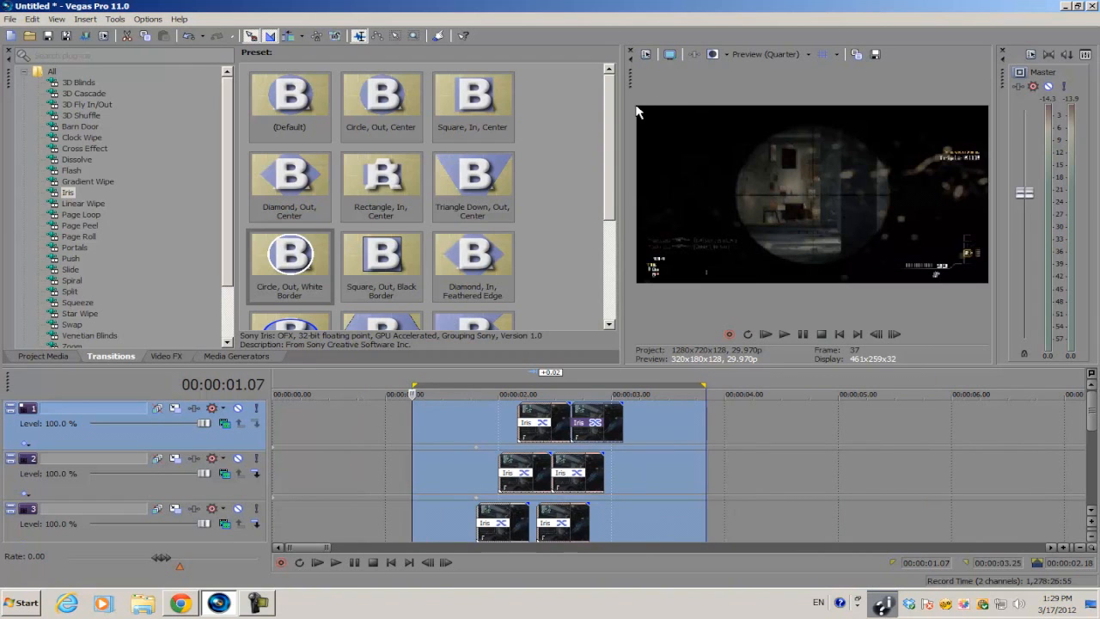
pyautogui.moveTo(681, 359)
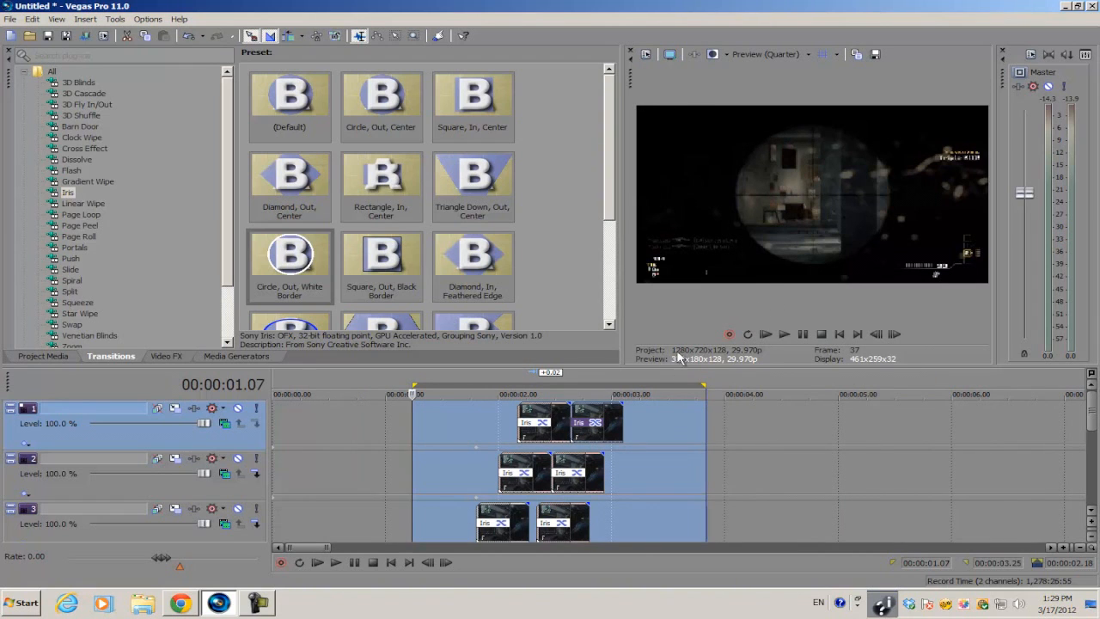
pyautogui.moveTo(512, 437)
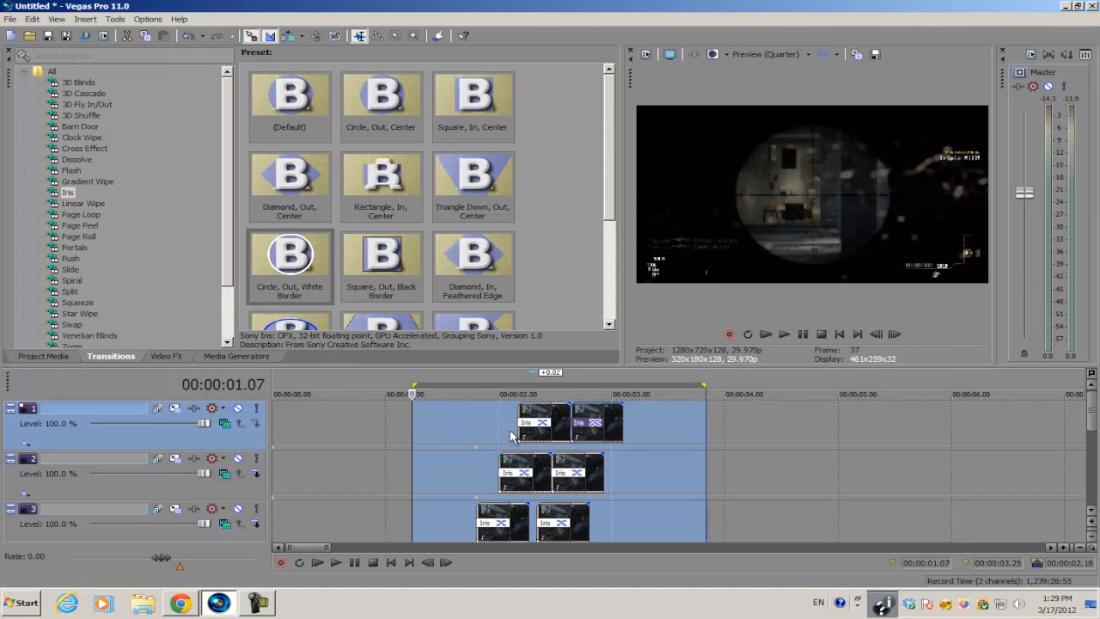
pyautogui.moveTo(404, 418)
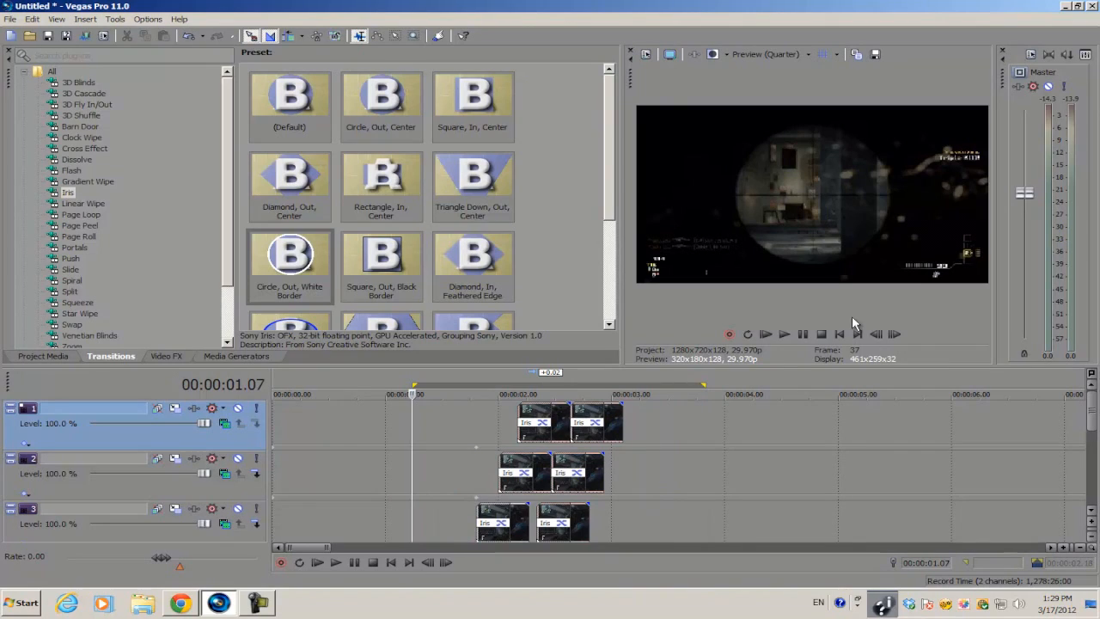
pyautogui.moveTo(487, 433)
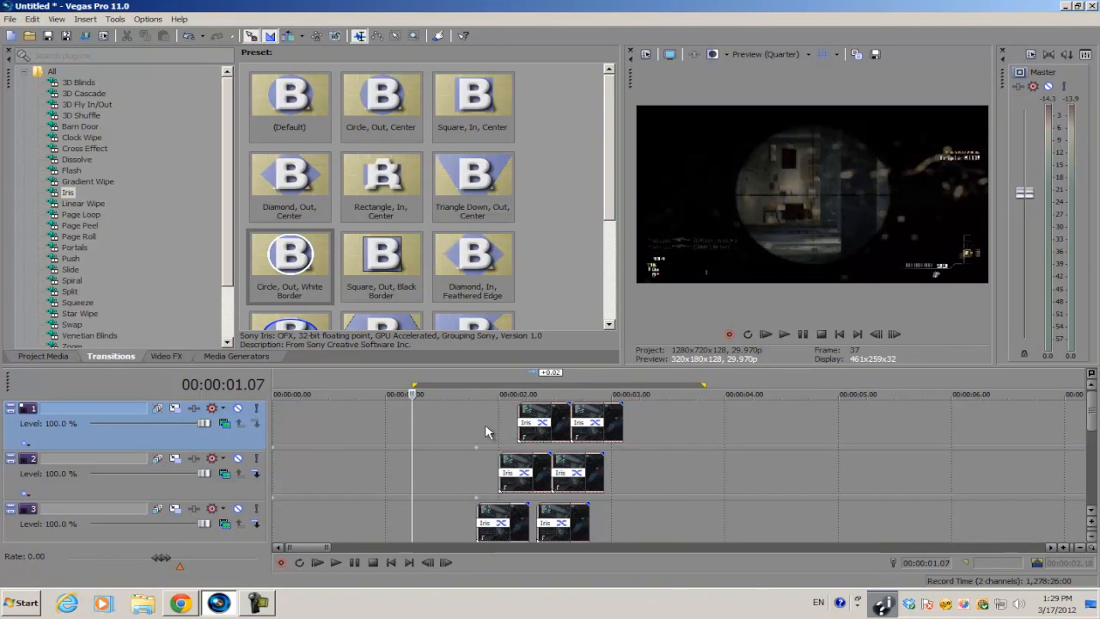